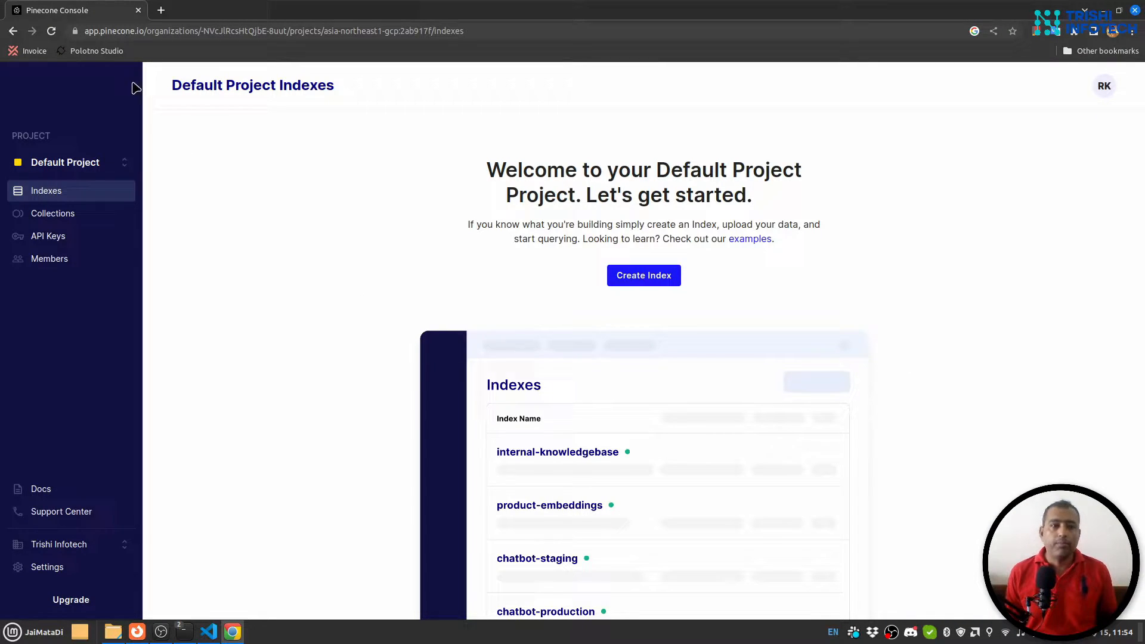
mouse_move(230, 196)
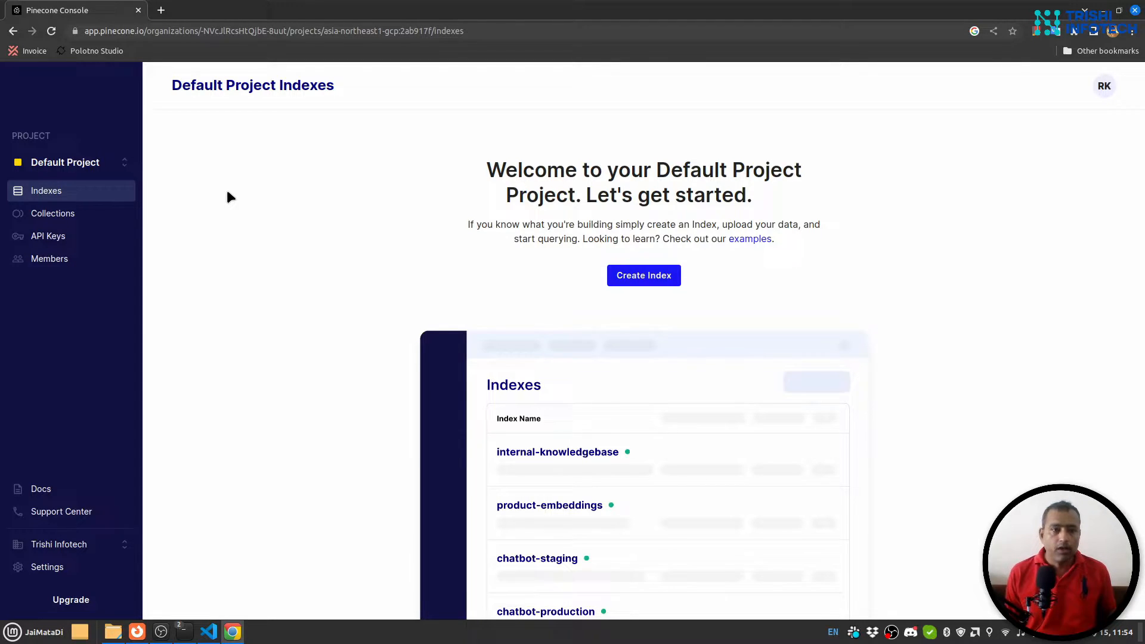
mouse_move(170, 89)
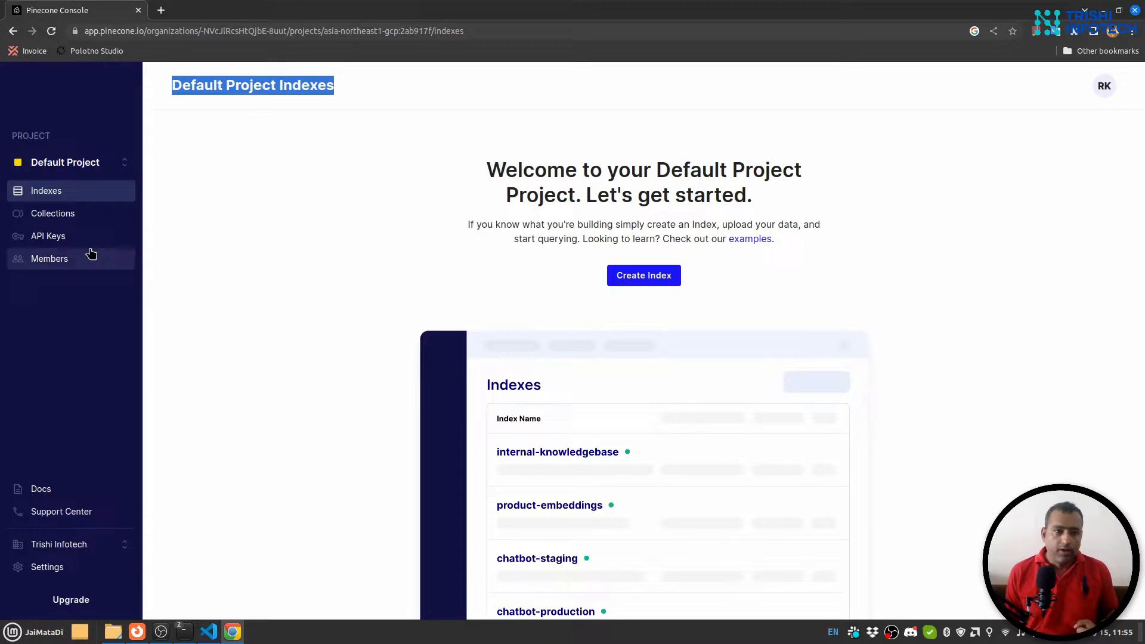
- Show the Default Project's API Keys page with the masked asia-northeast1-gcp key
left_click(48, 234)
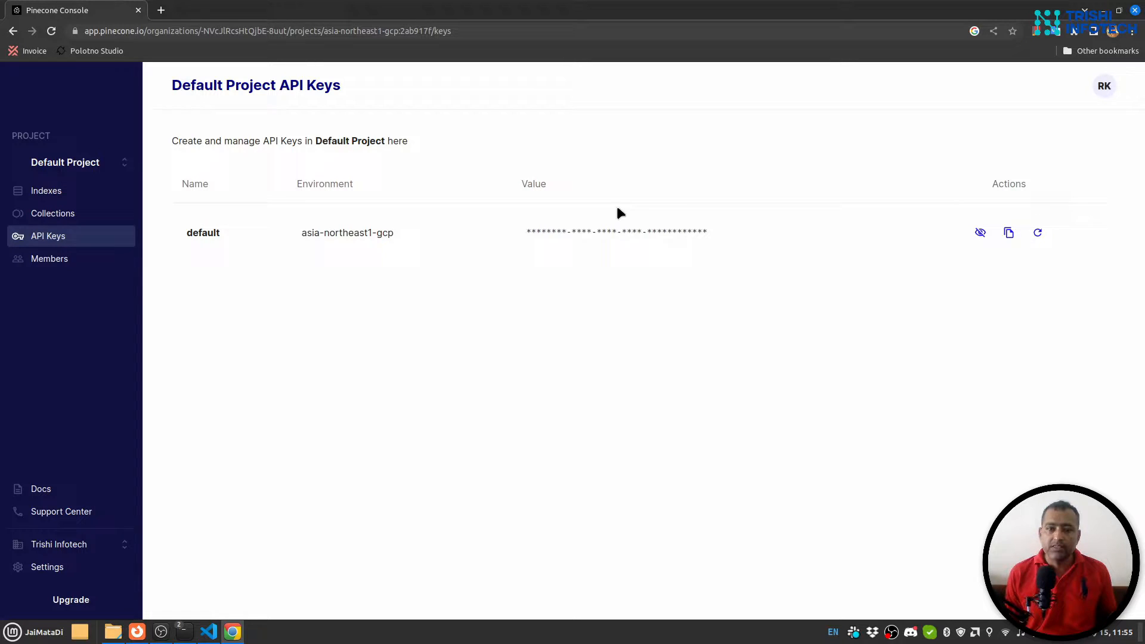
mouse_move(698, 270)
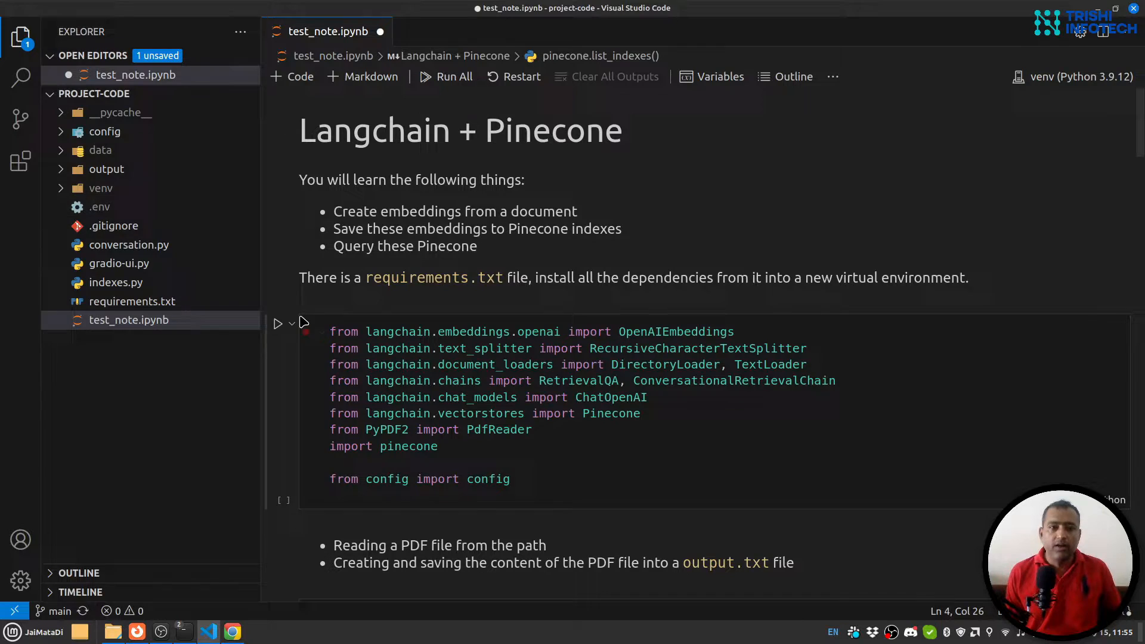
- Run the imports cell, then set file_path to 'sample.pdf' and run it
left_click(233, 631)
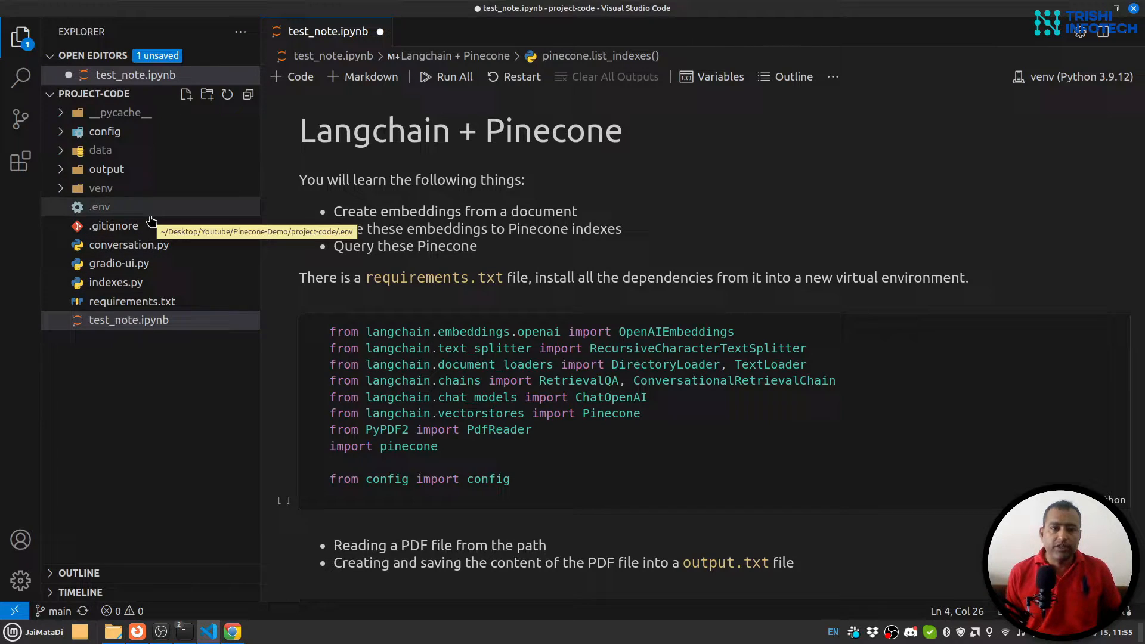
scroll("down", 3)
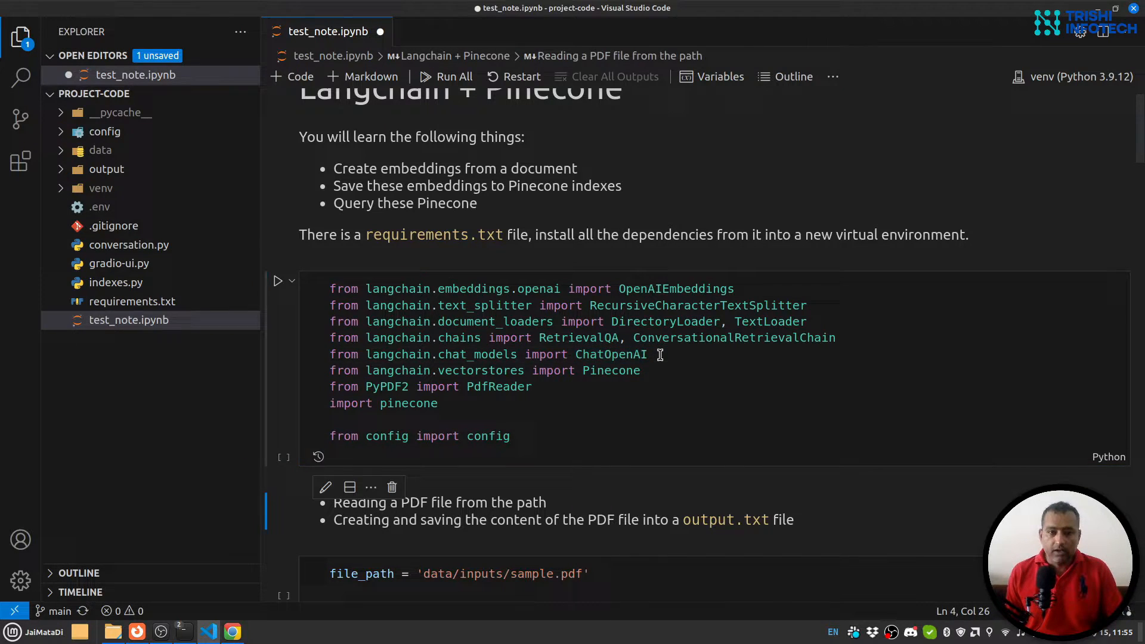
left_click(278, 281)
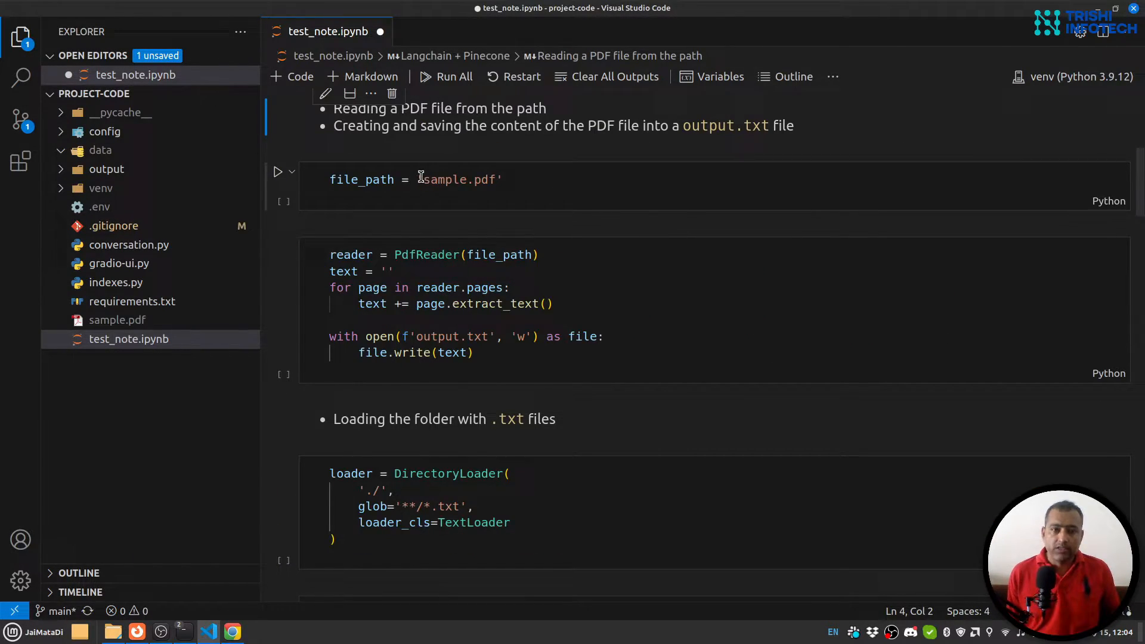
double_click(460, 180)
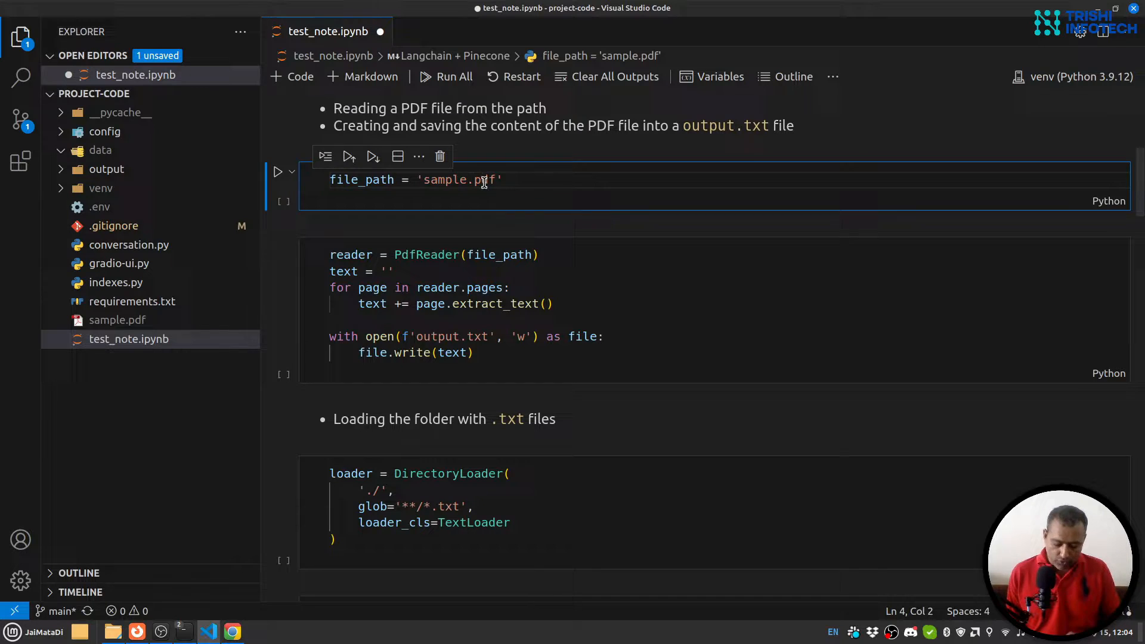
left_click(278, 171)
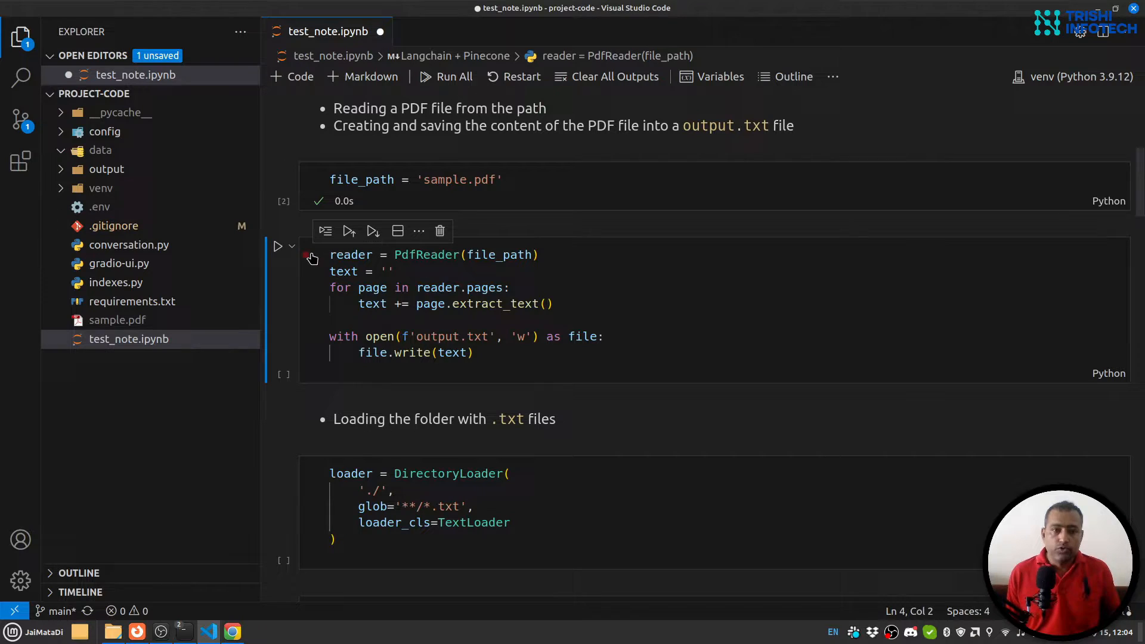
mouse_move(499, 254)
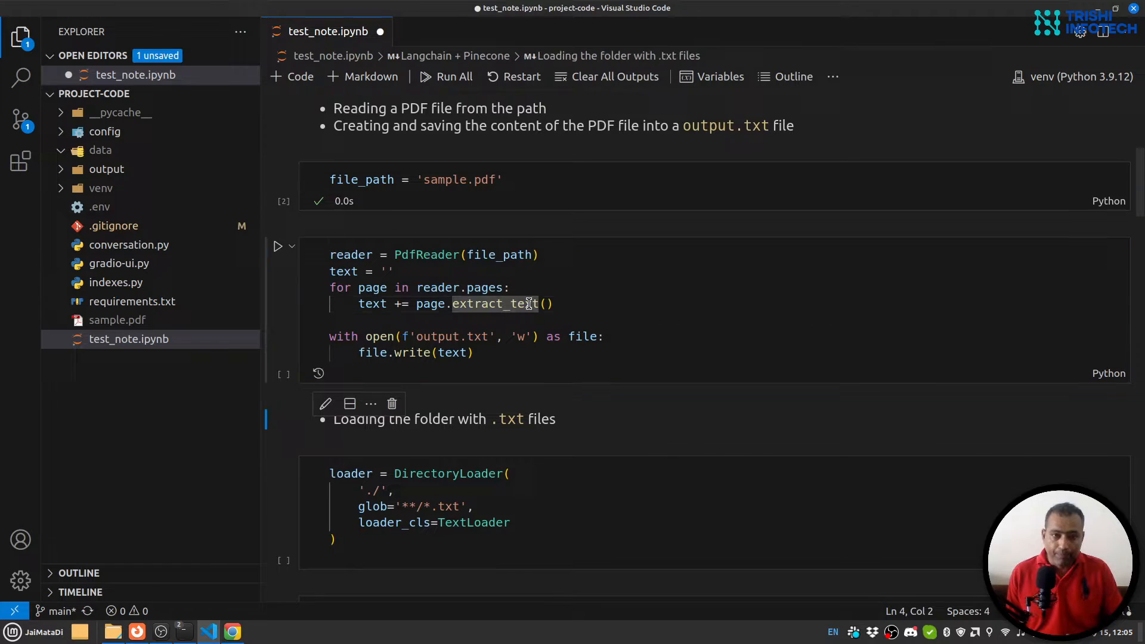
- Extract the PDF text into output.txt and add a cell displaying text
left_click(278, 245)
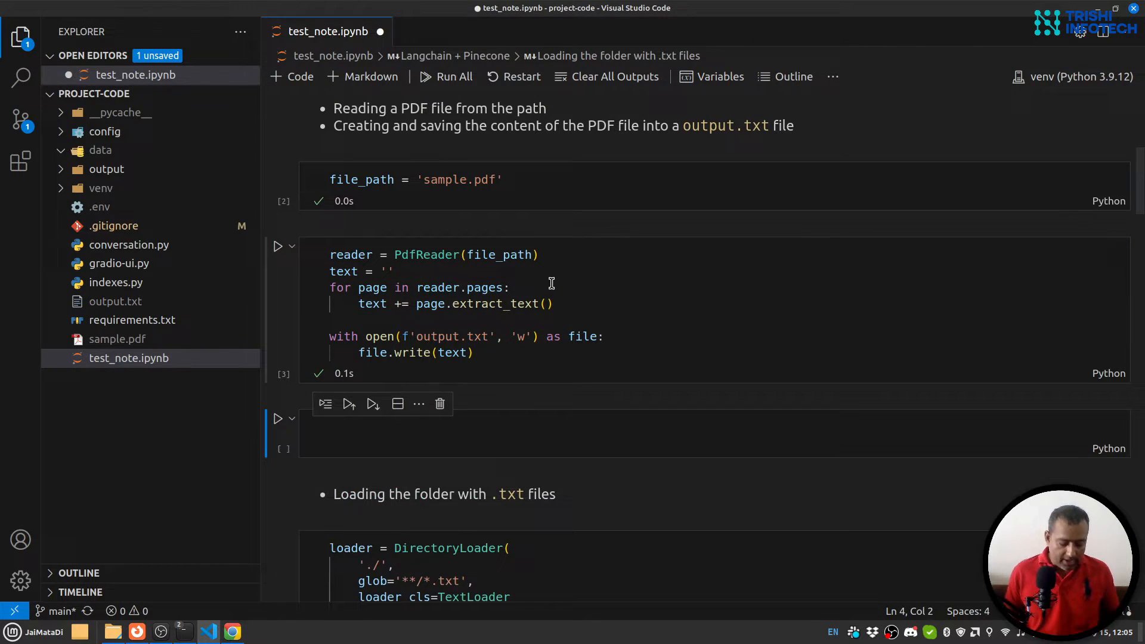
type("text")
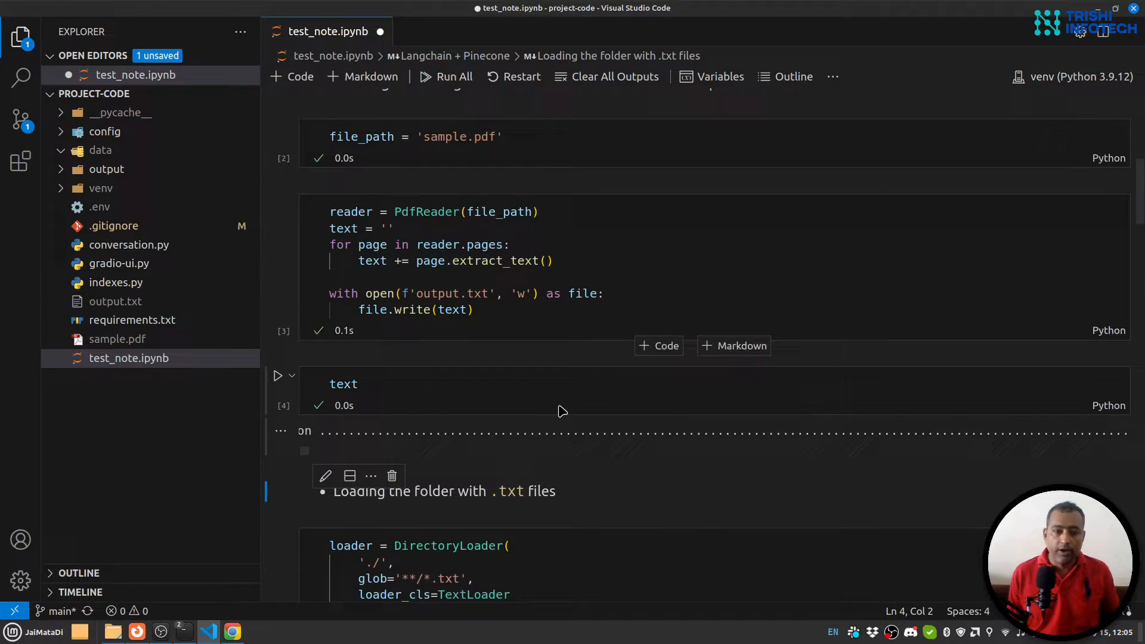
- Load the folder's .txt files with DirectoryLoader and print the documents list
scroll("down", 3)
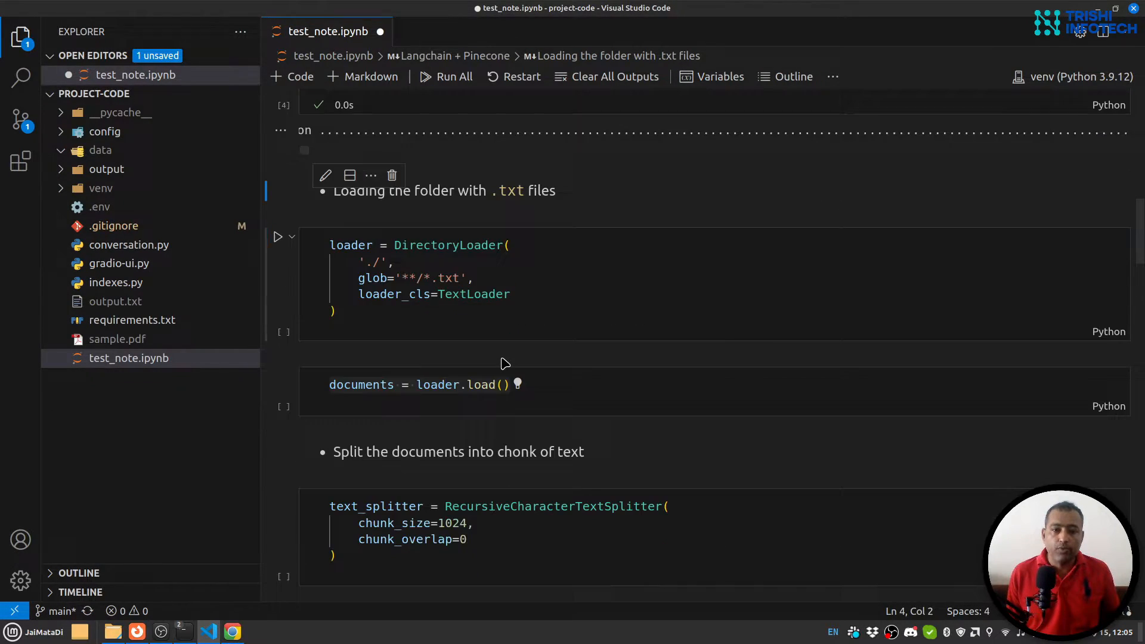
mouse_move(469, 251)
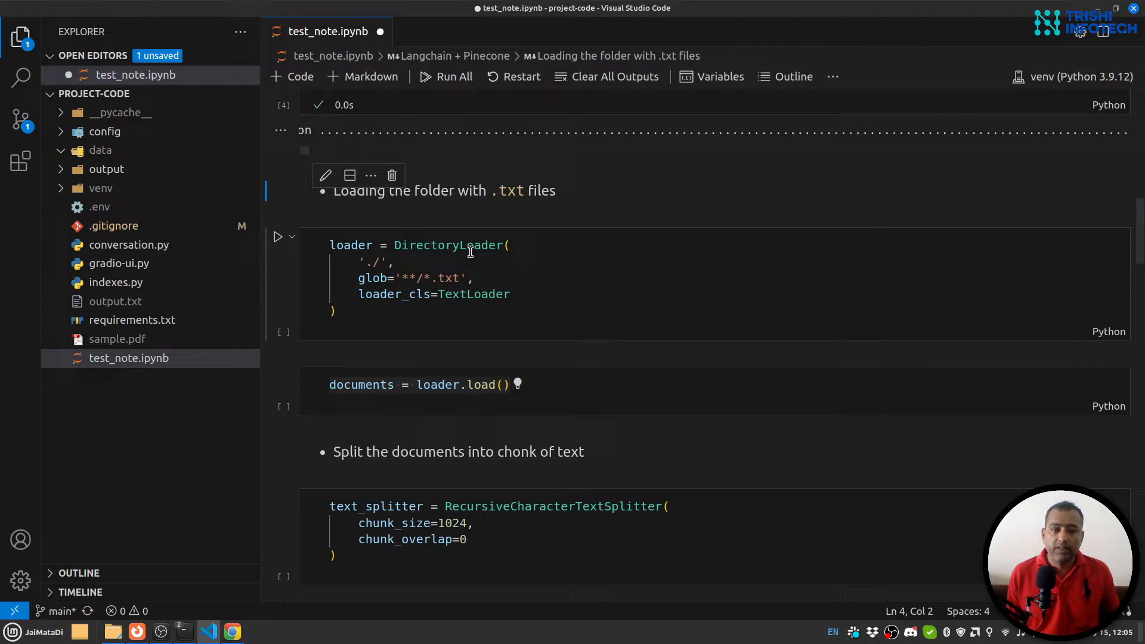
mouse_move(197, 297)
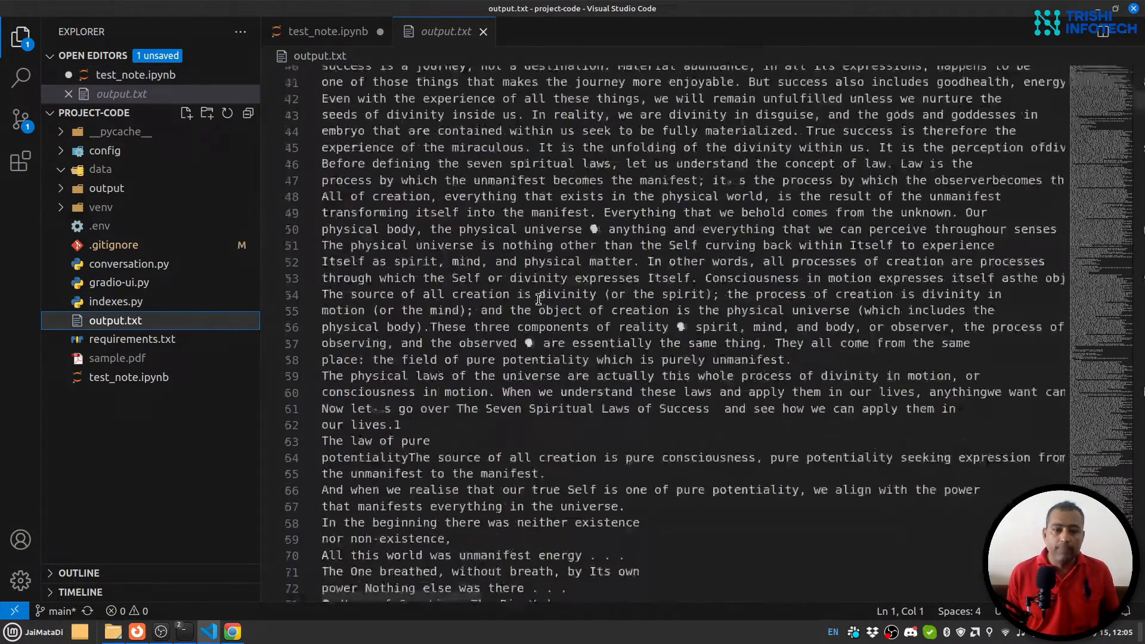
left_click(327, 31)
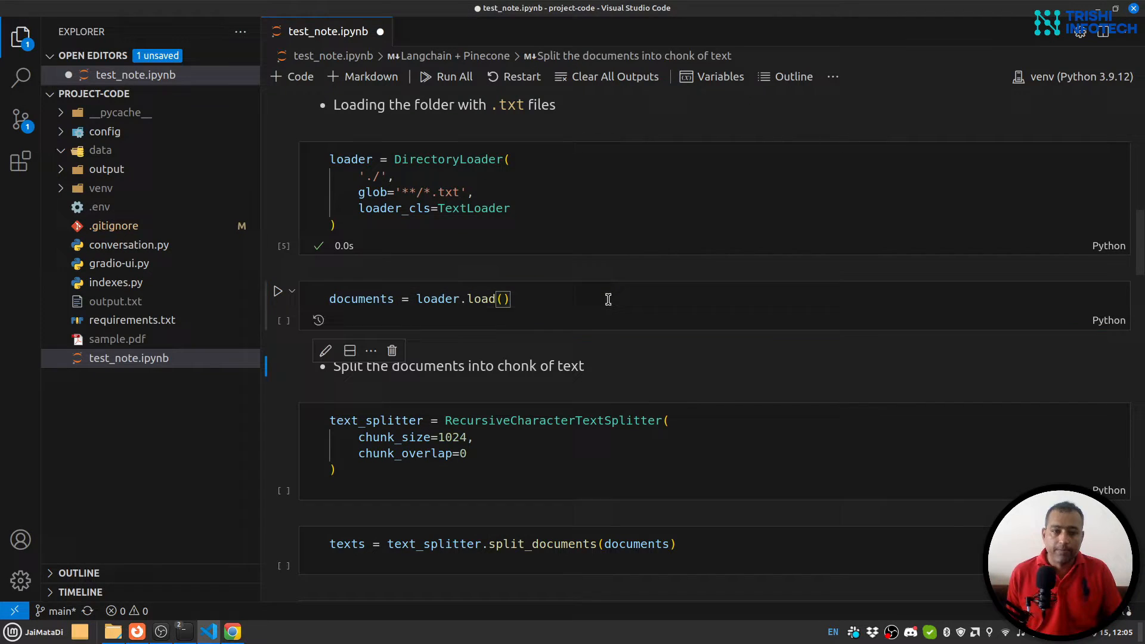
left_click(278, 290)
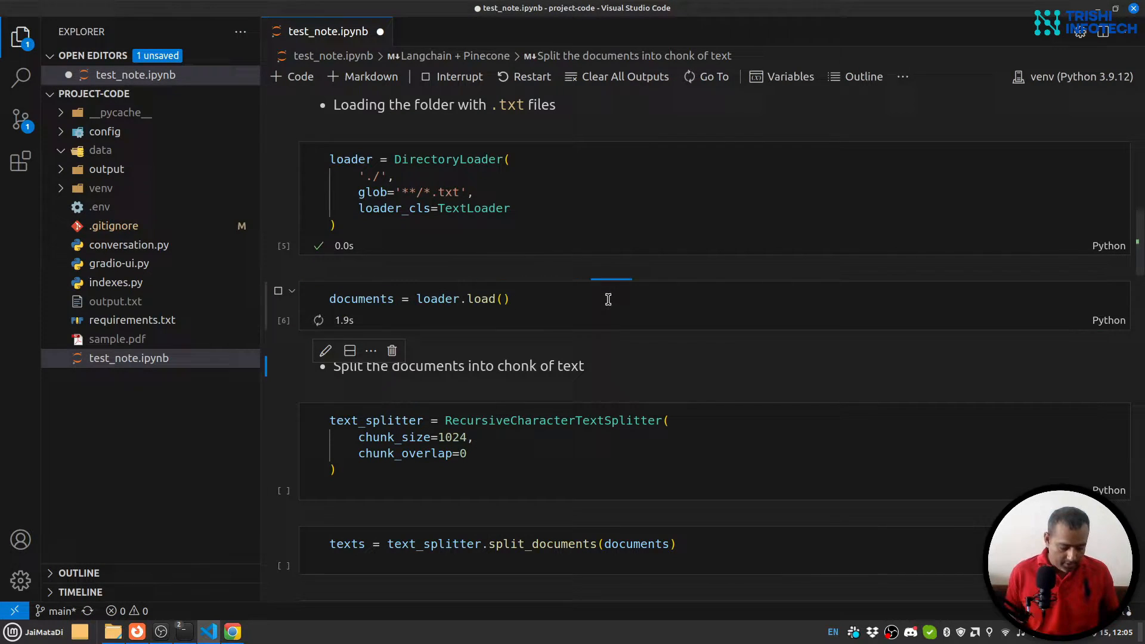
type("document")
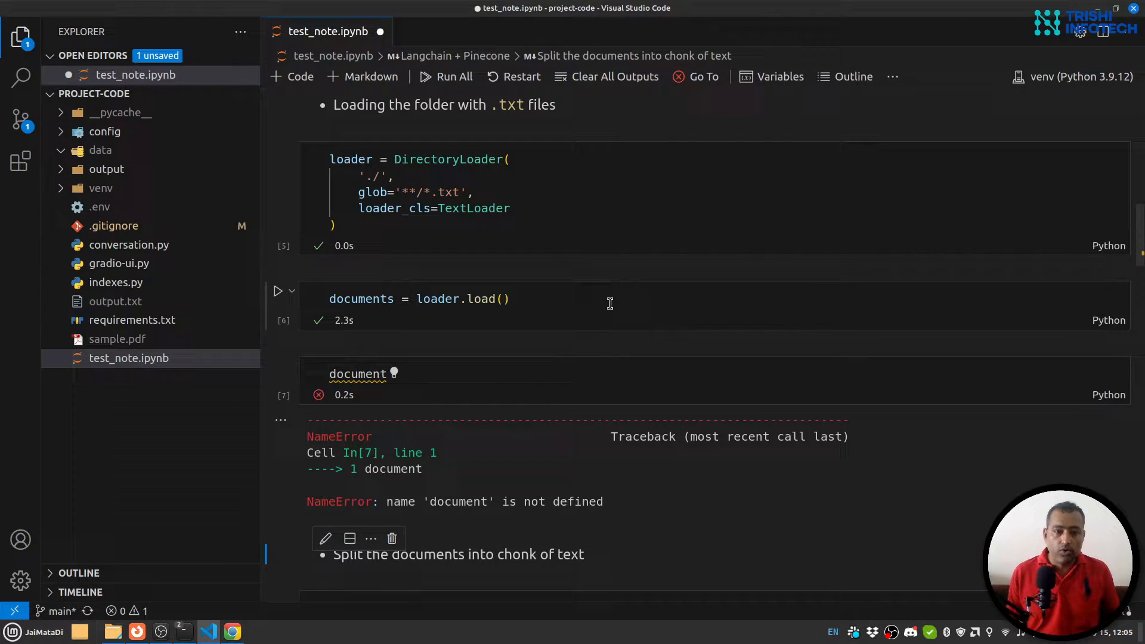
left_click(358, 373)
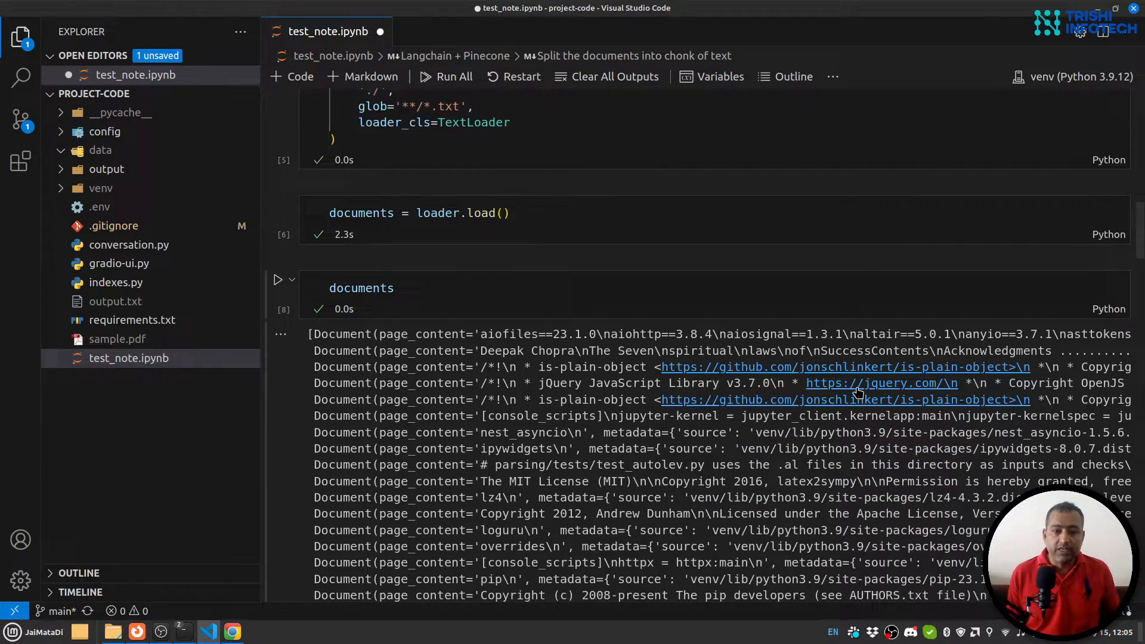
- Scroll down to the 1024-character RecursiveCharacterTextSplitter cell
scroll("down", 3)
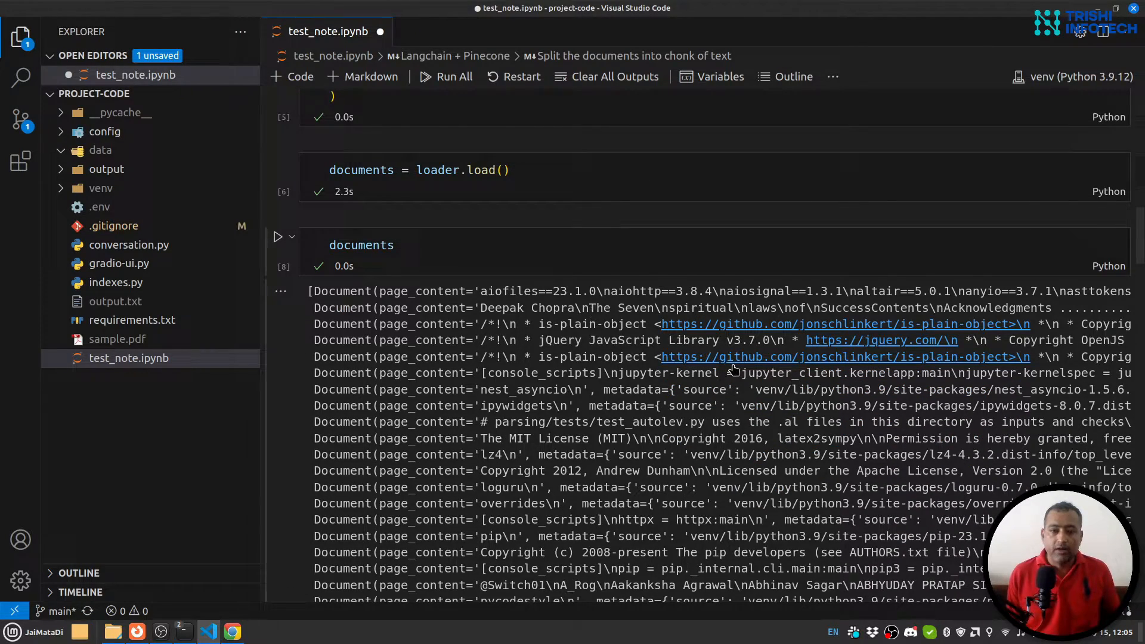
scroll("down", 3)
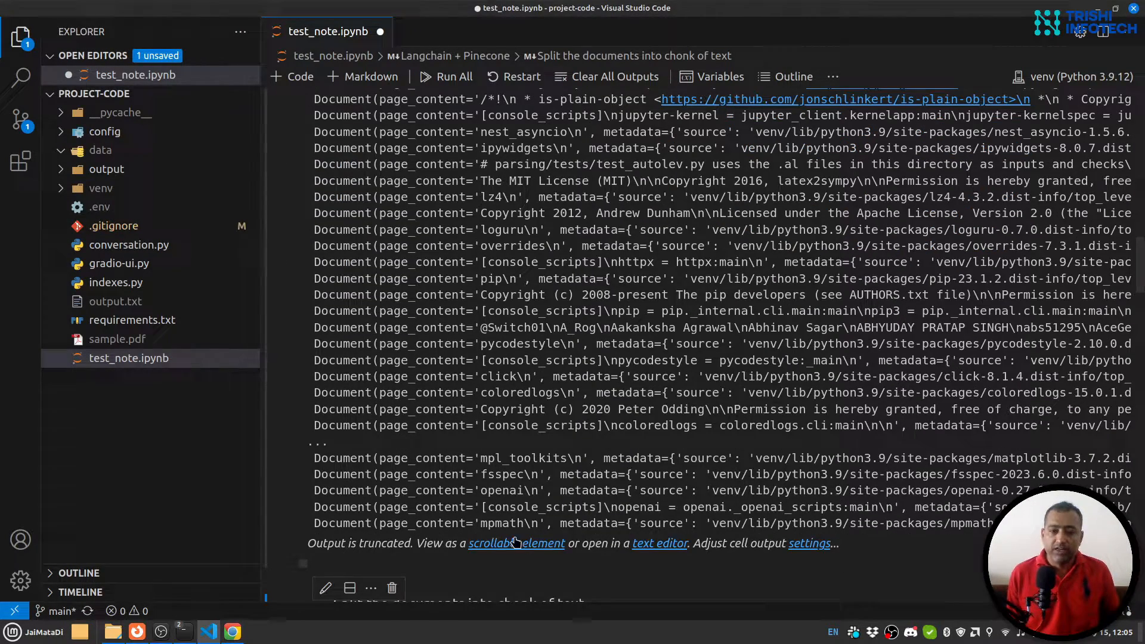
scroll("down", 3)
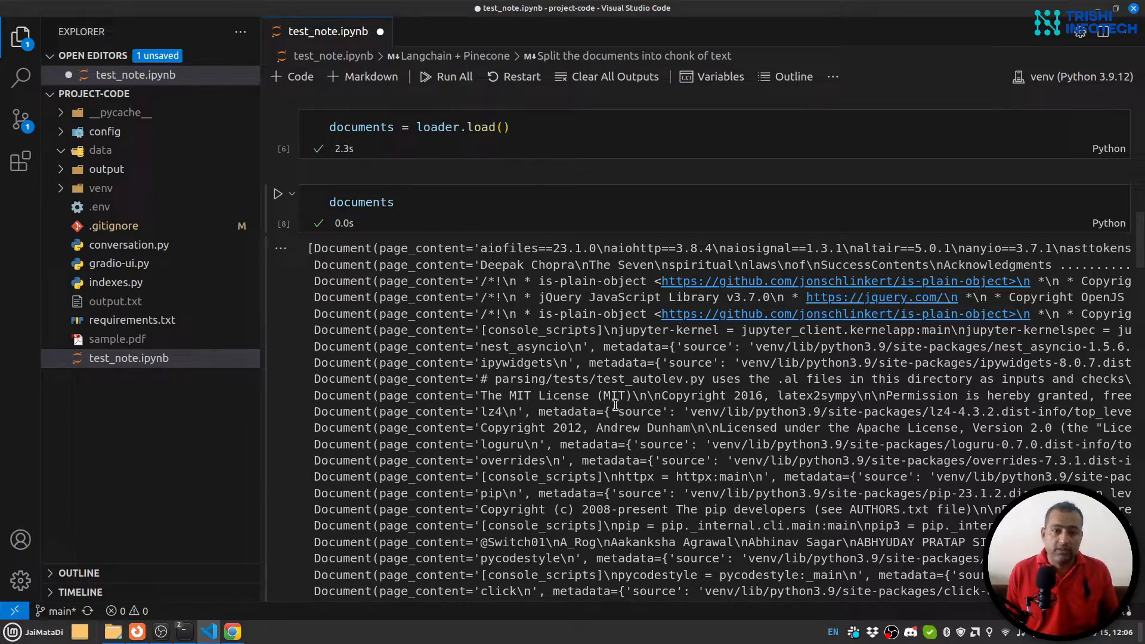
scroll("down", 3)
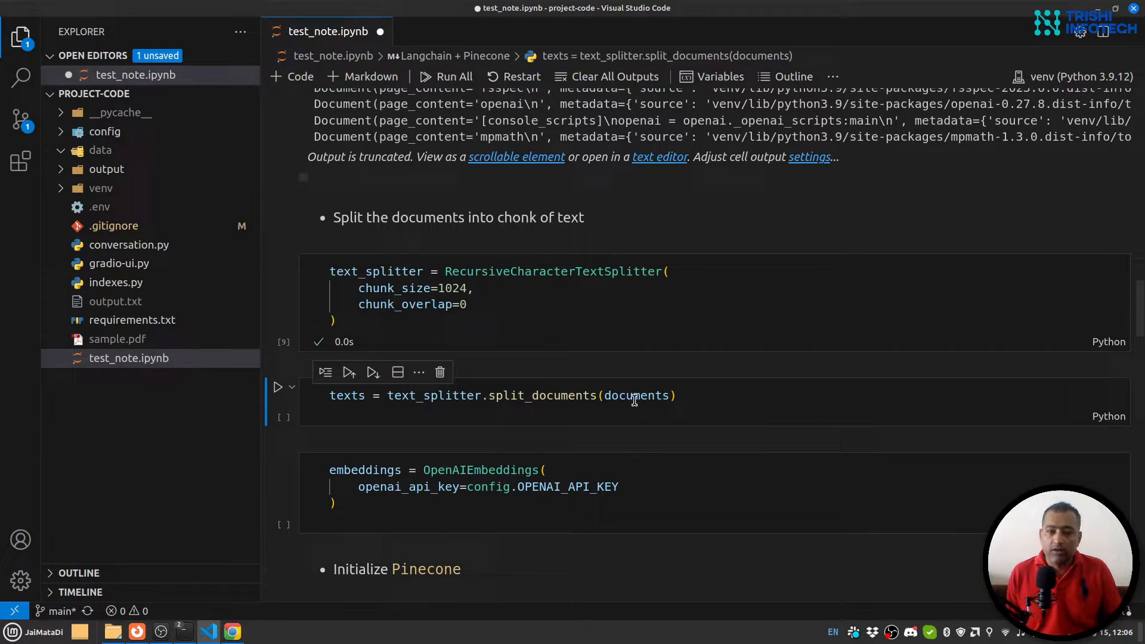
mouse_move(347, 395)
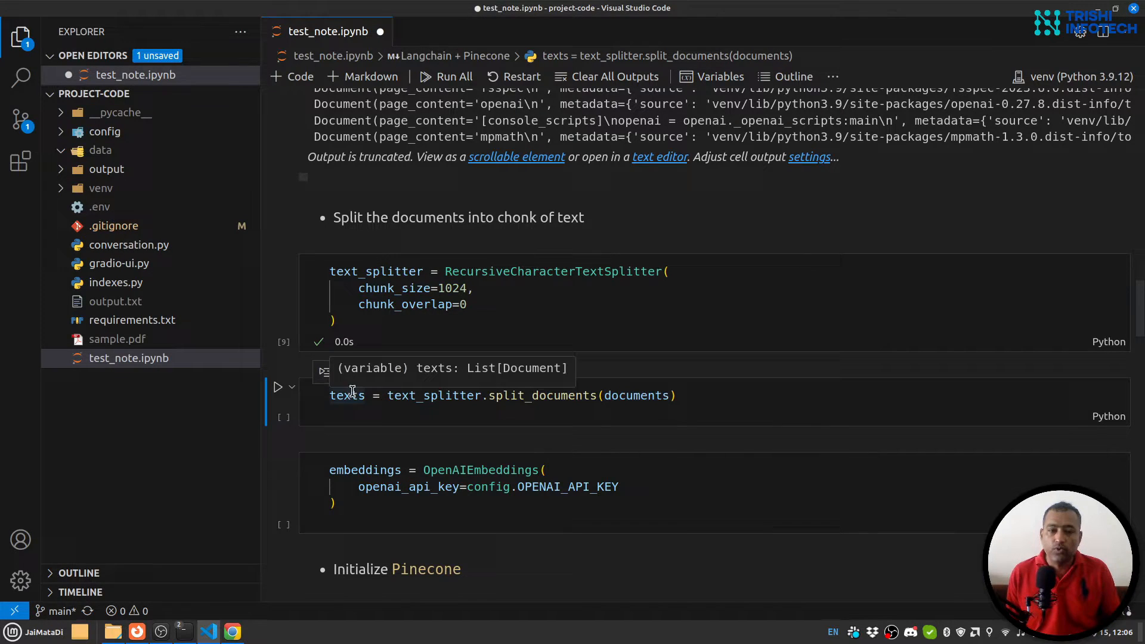
- Split the documents into chunks and print the resulting list
left_click(278, 388)
type("texts")
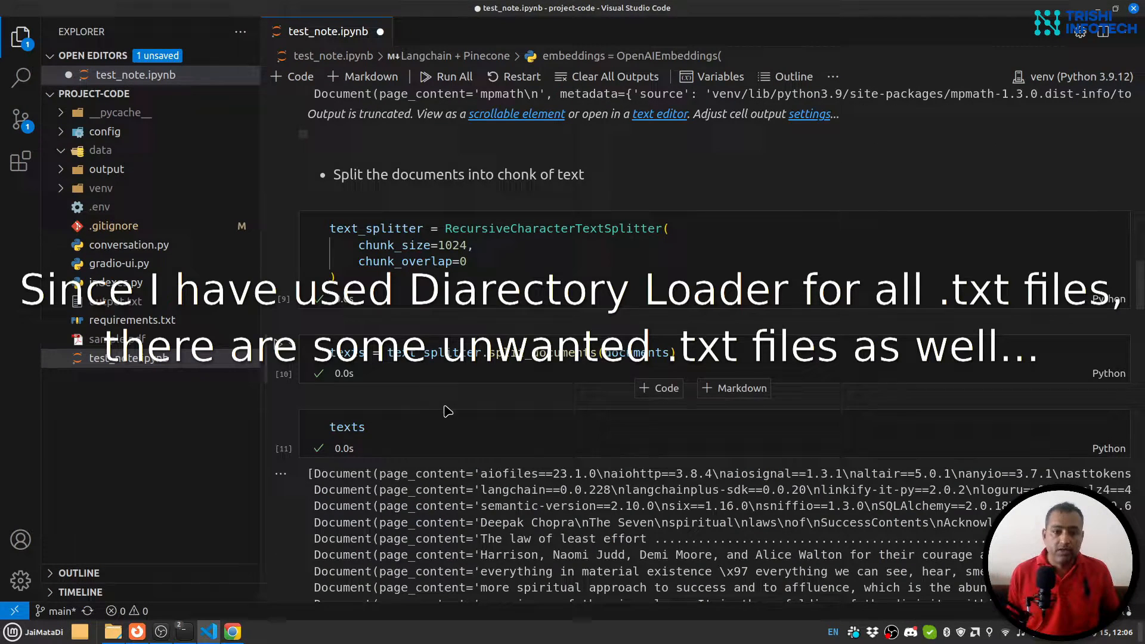
scroll("down", 3)
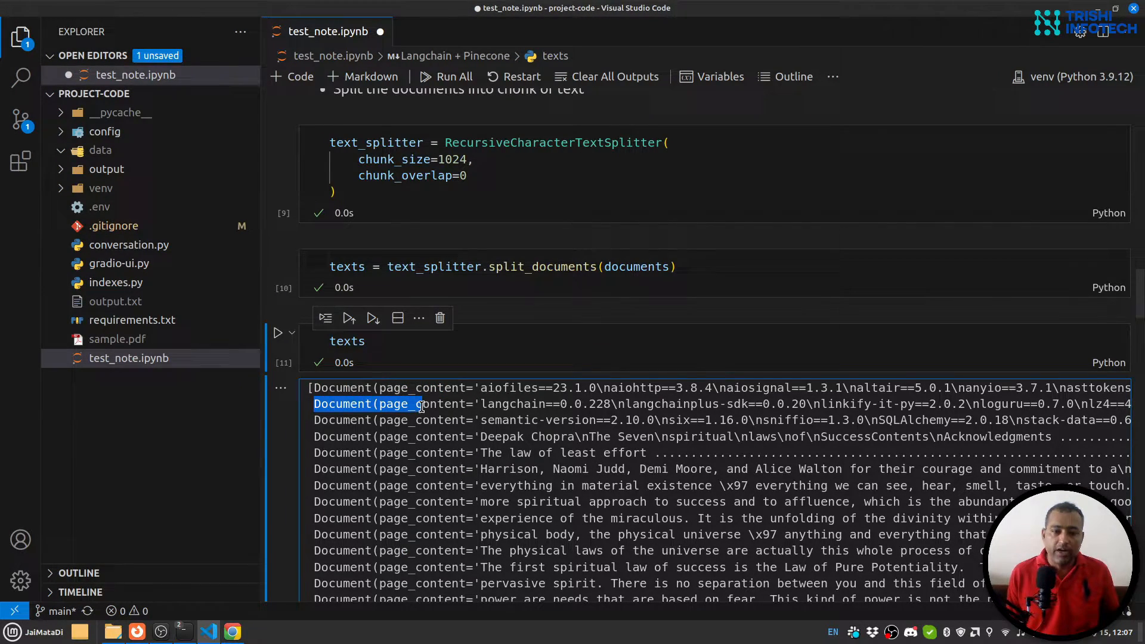
scroll("down", 3)
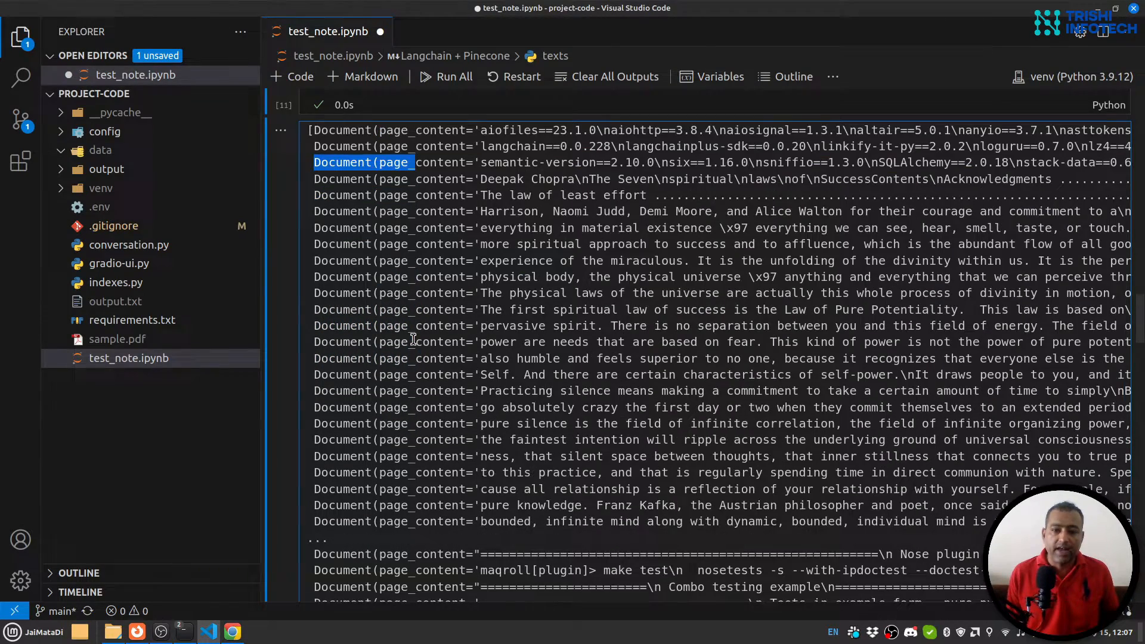
scroll("down", 3)
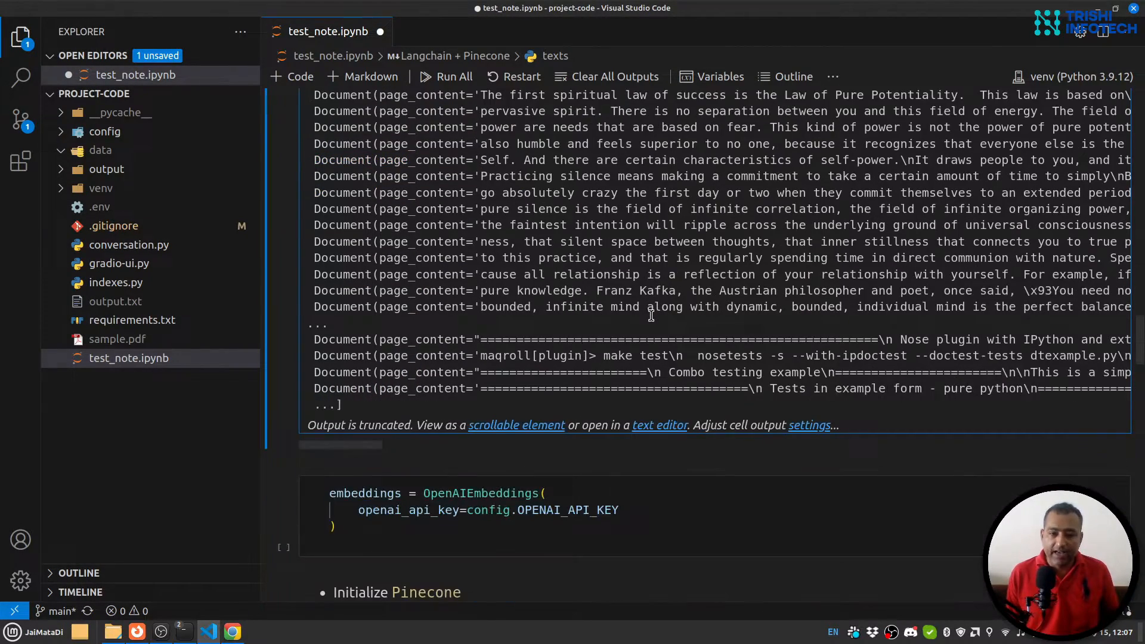
scroll("down", 3)
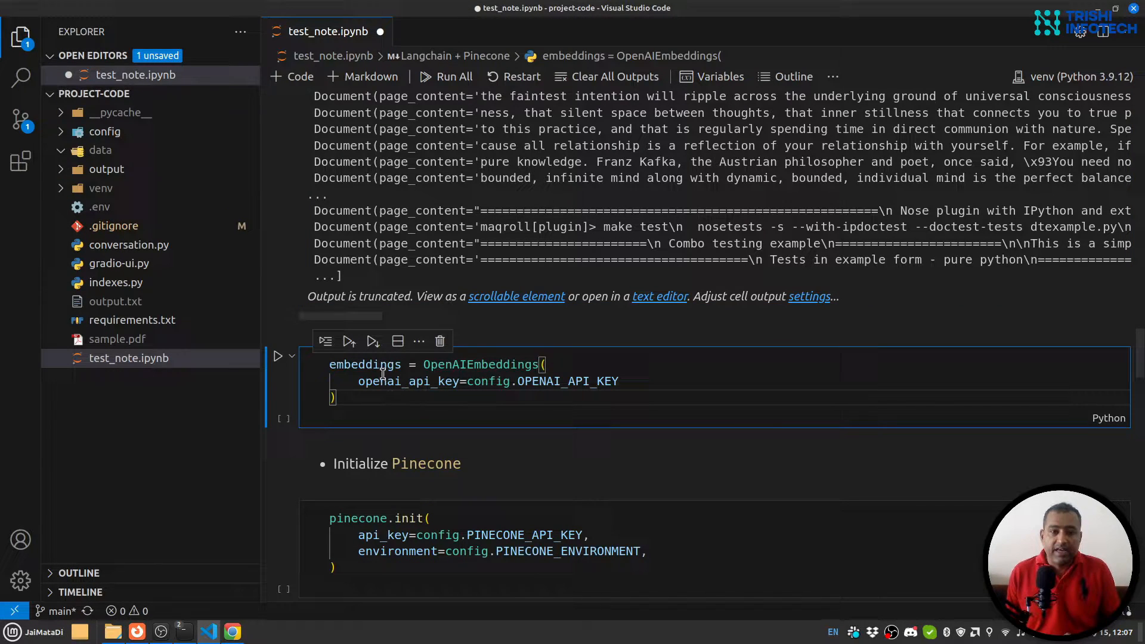
mouse_move(479, 365)
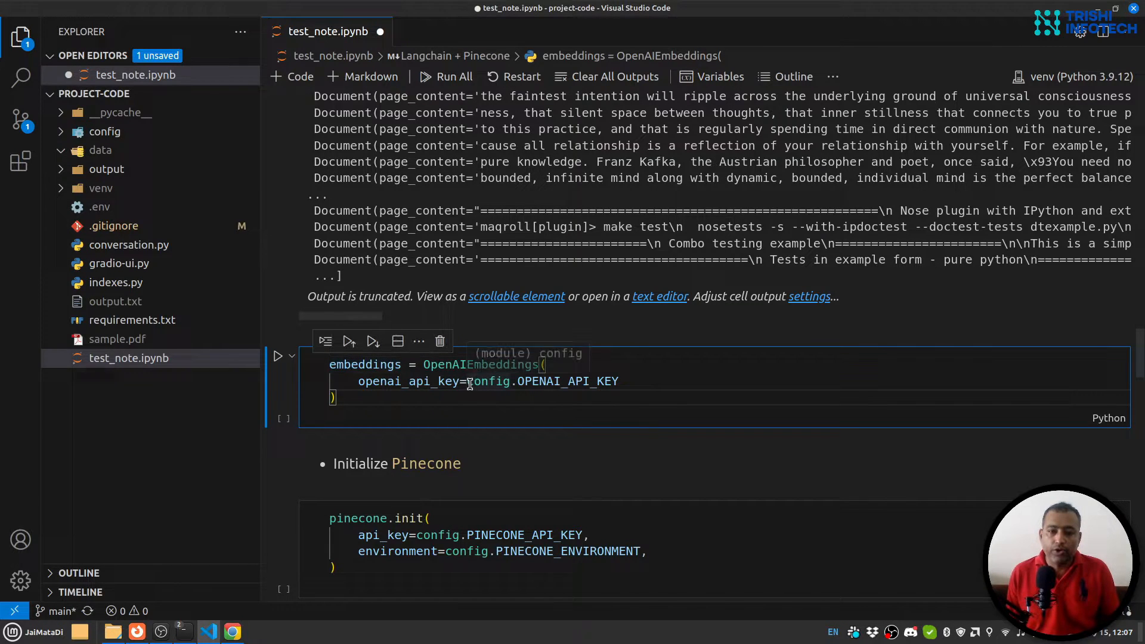
left_click_drag(467, 381, 618, 381)
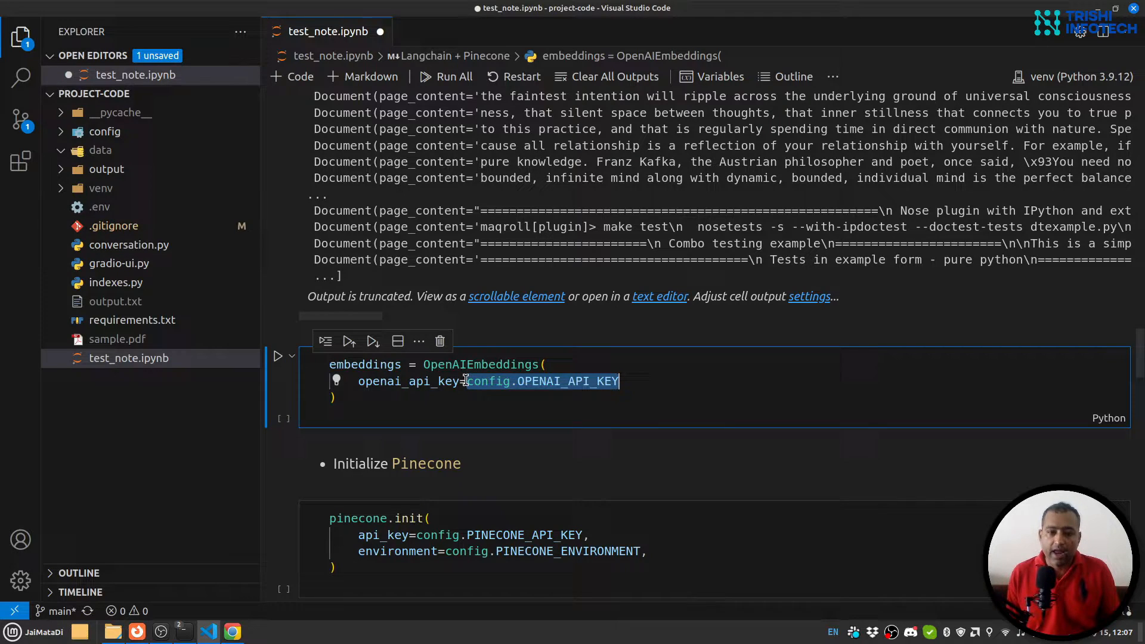
- View config.py's Pinecone and OpenAI key definitions, then return to test_note.ipynb
left_click(105, 132)
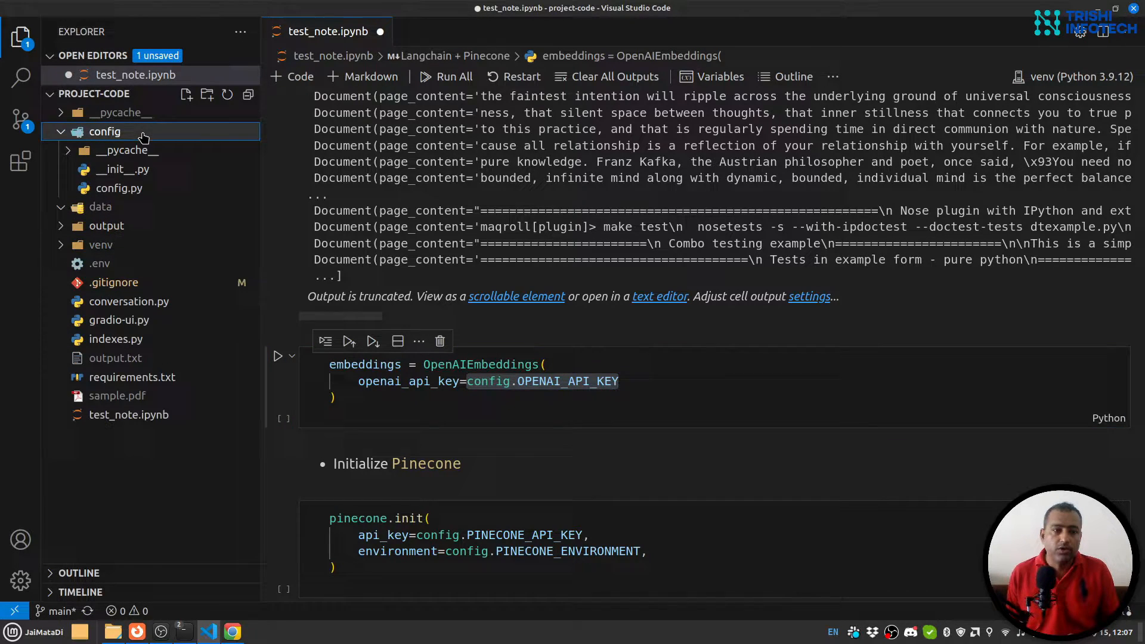
left_click(118, 188)
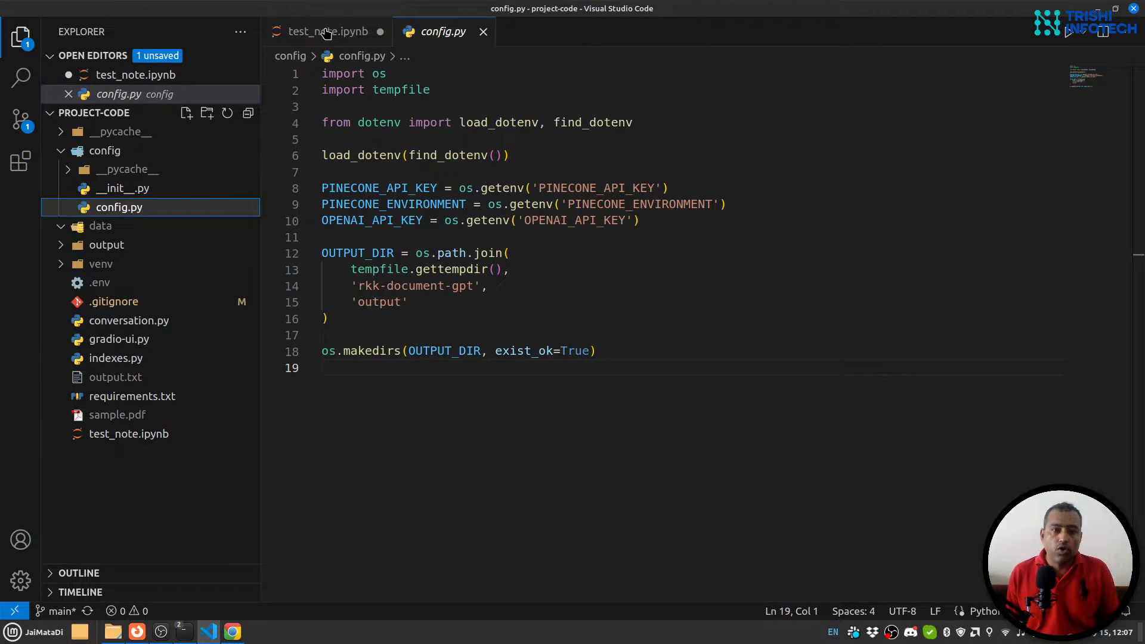
left_click(327, 31)
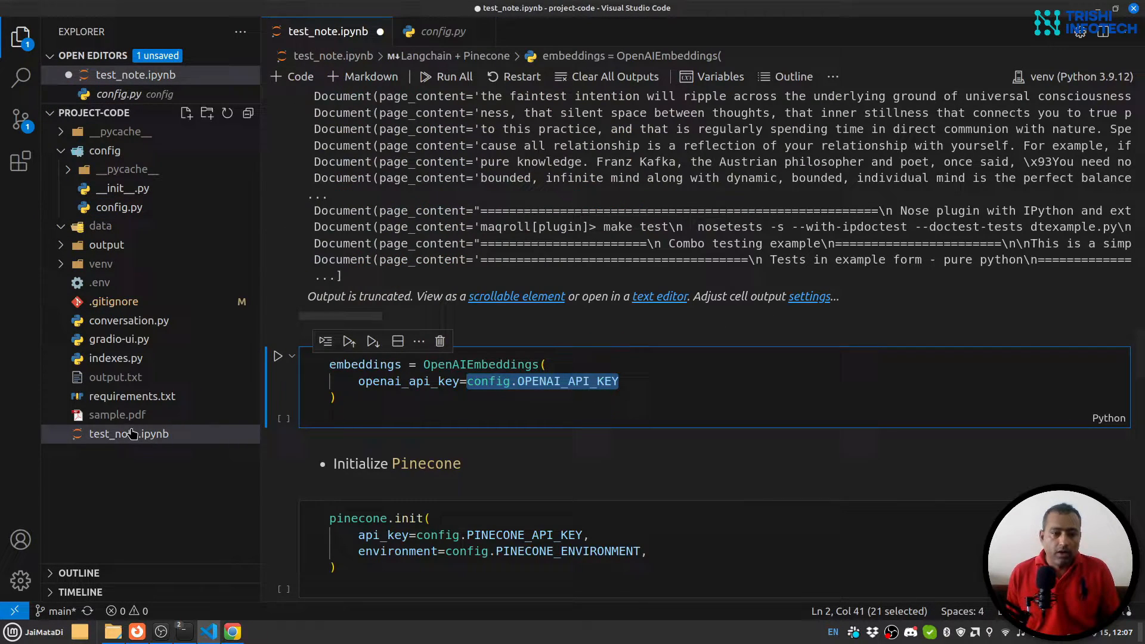
mouse_move(488, 381)
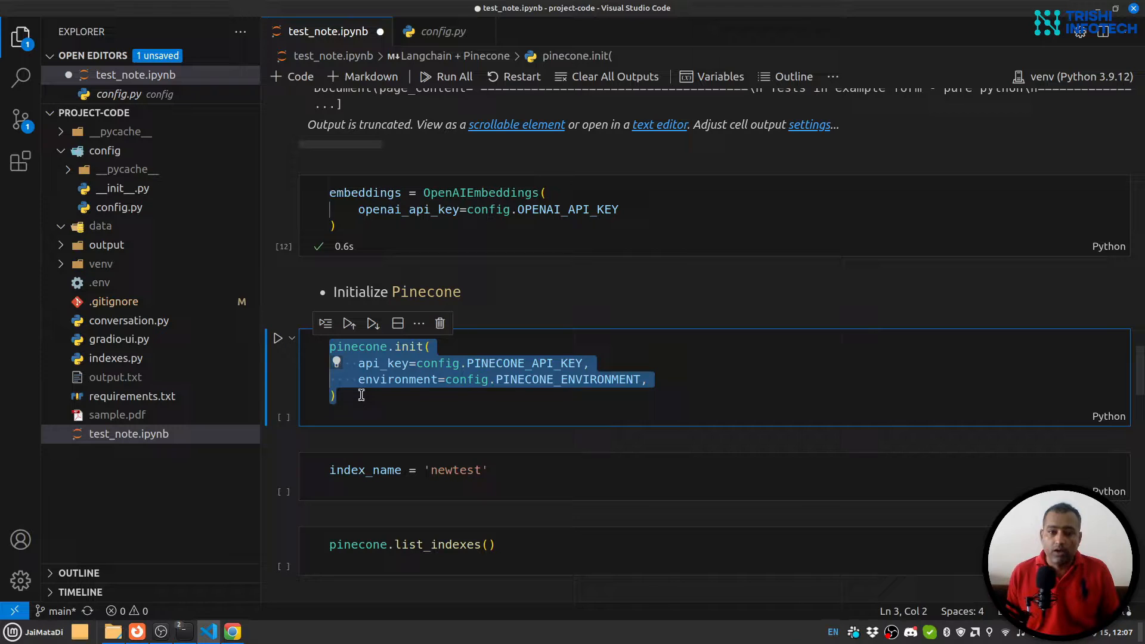
- Initialise Pinecone, set index_name to 'test' and list the existing indexes (empty)
left_click(378, 358)
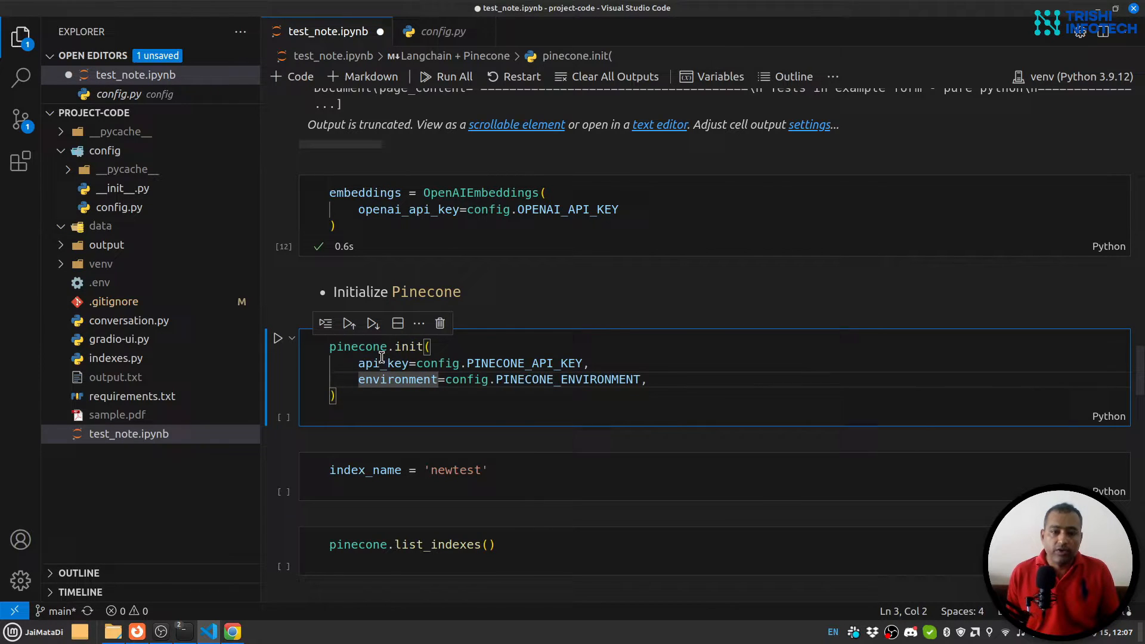
mouse_move(397, 379)
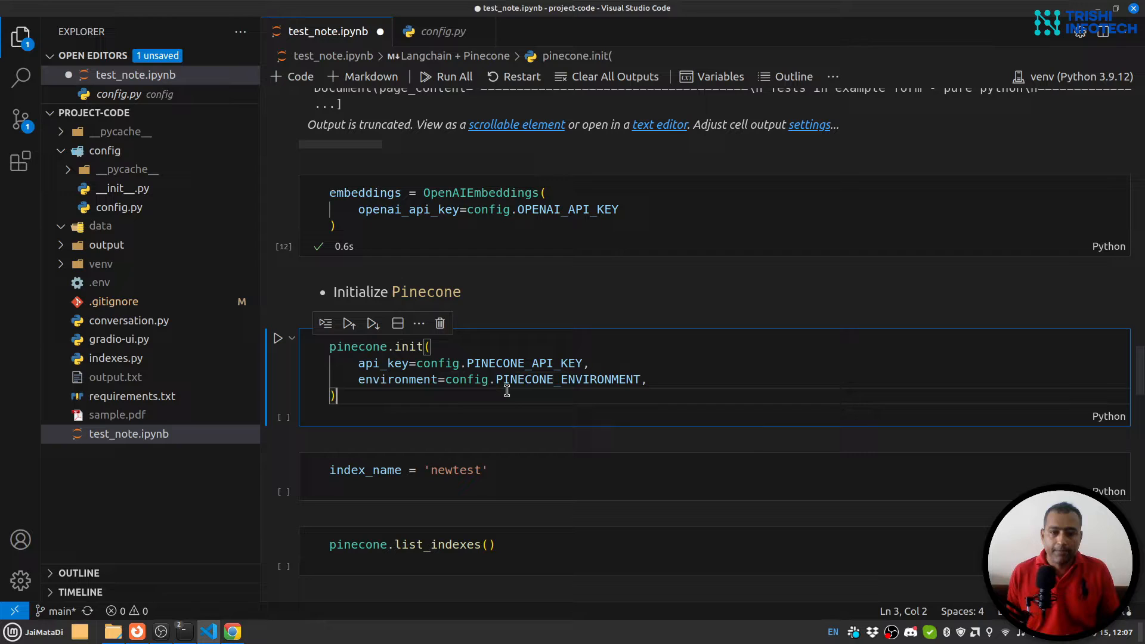
left_click(278, 338)
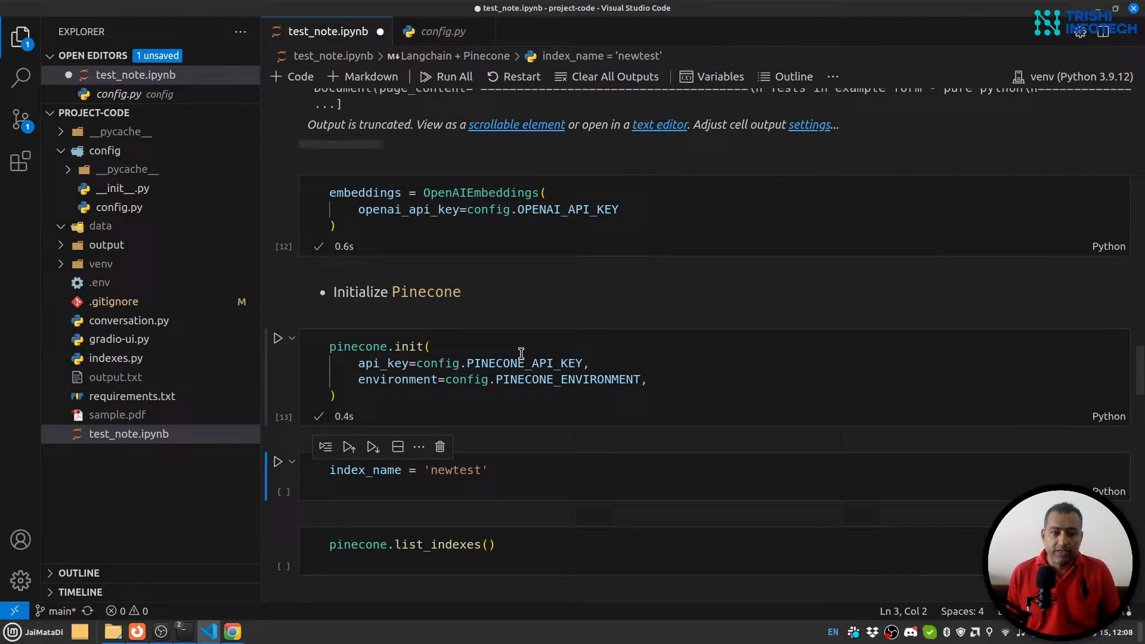
scroll("down", 3)
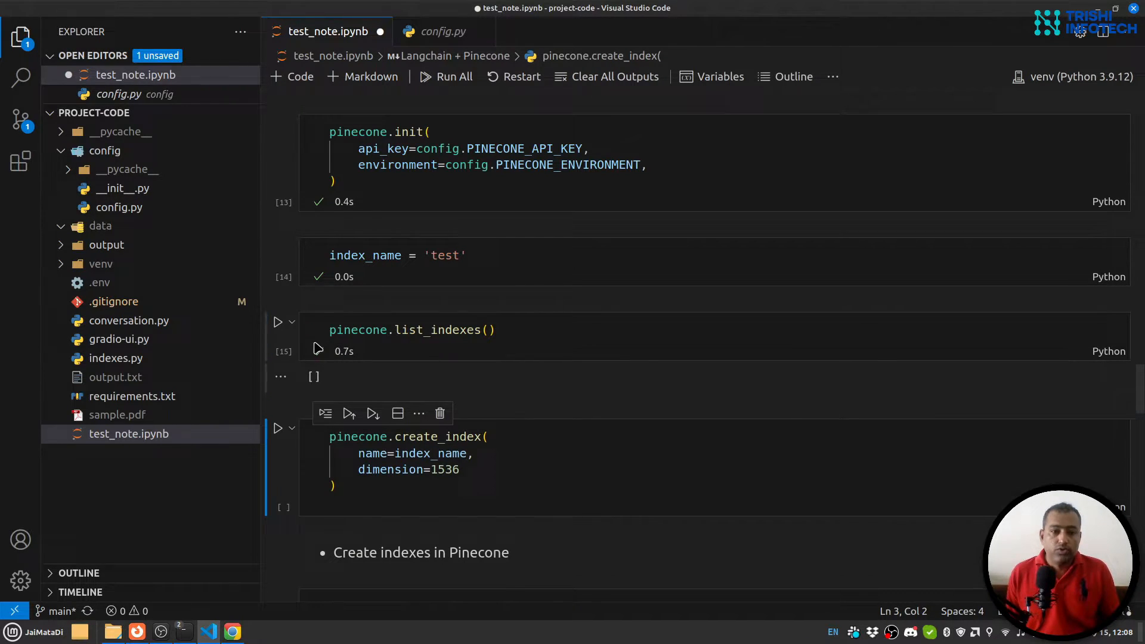
left_click(411, 329)
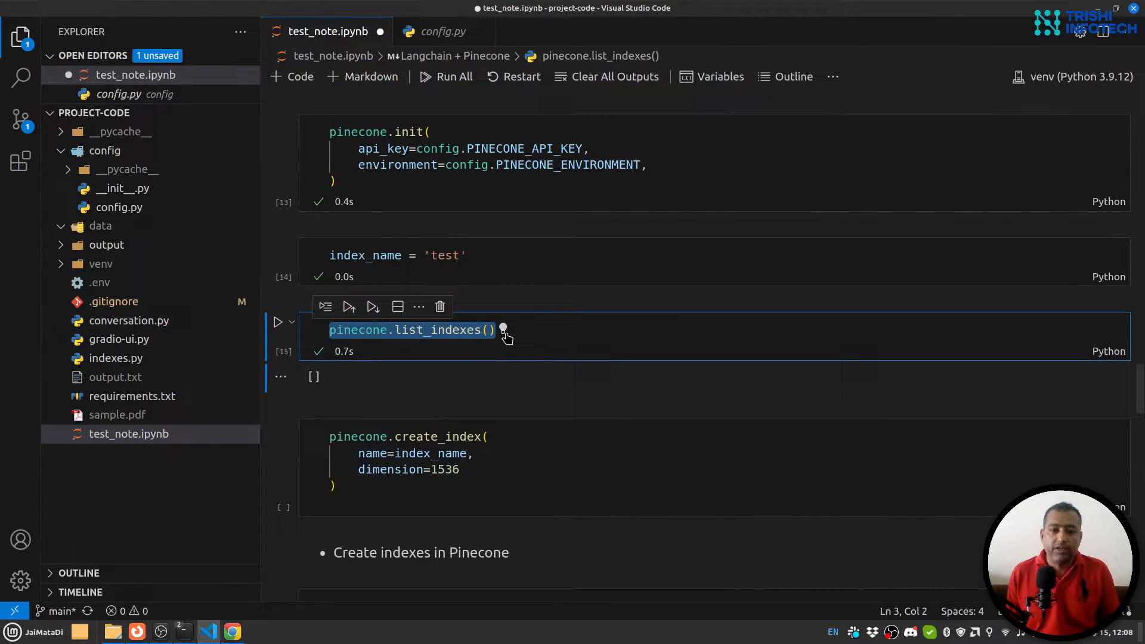
scroll("down", 3)
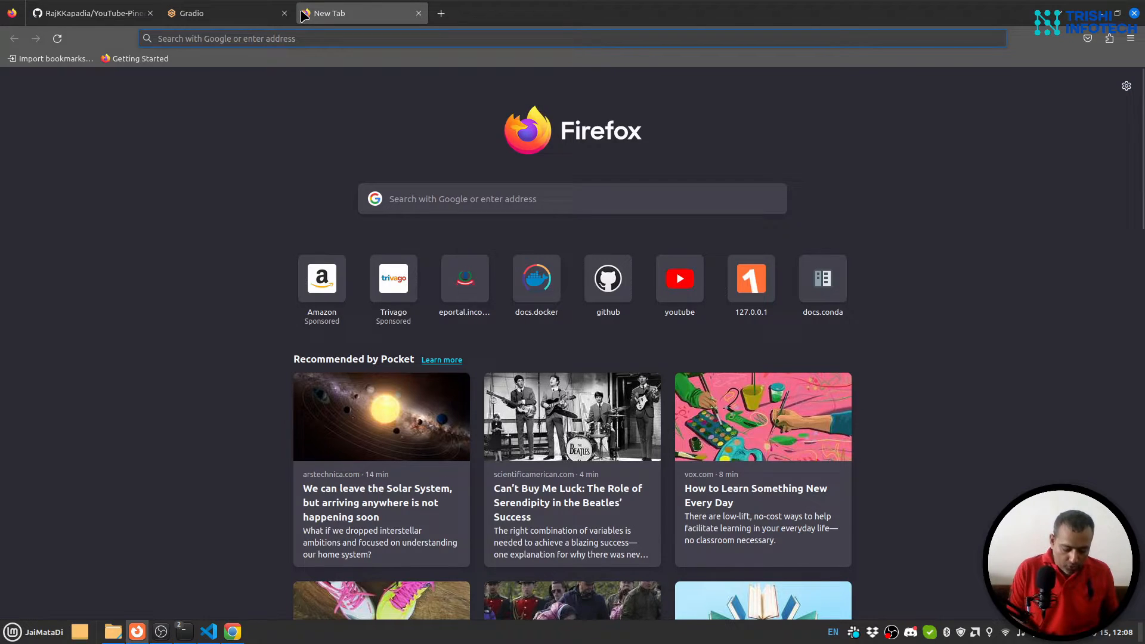
type("openai")
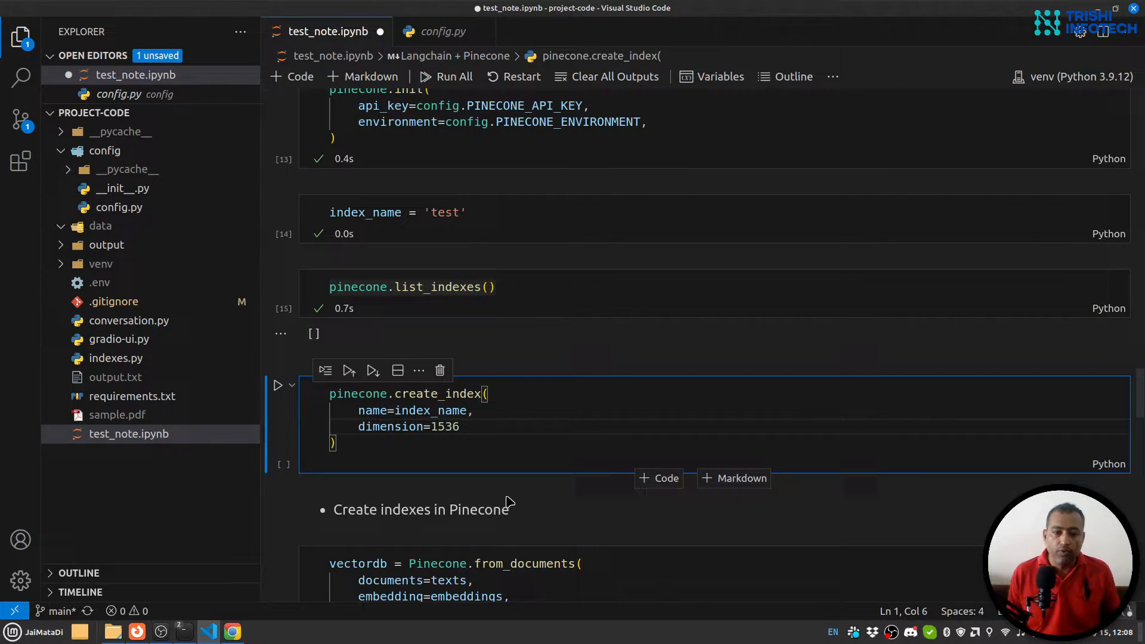
- Start creating the 1536-dimension 'test' index
left_click(278, 385)
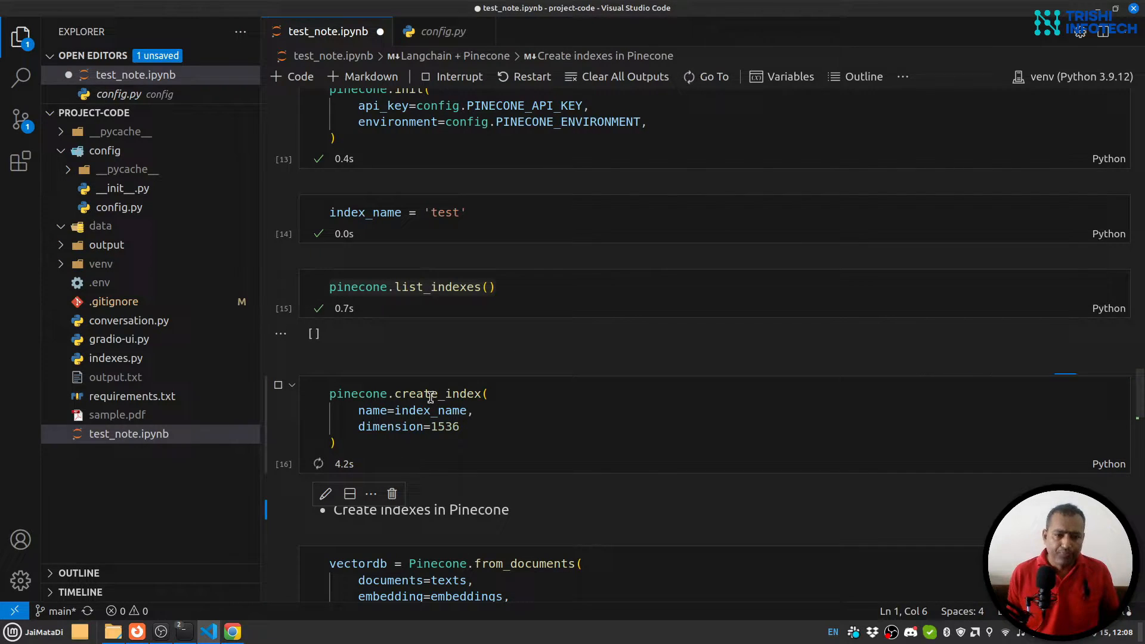
scroll("down", 3)
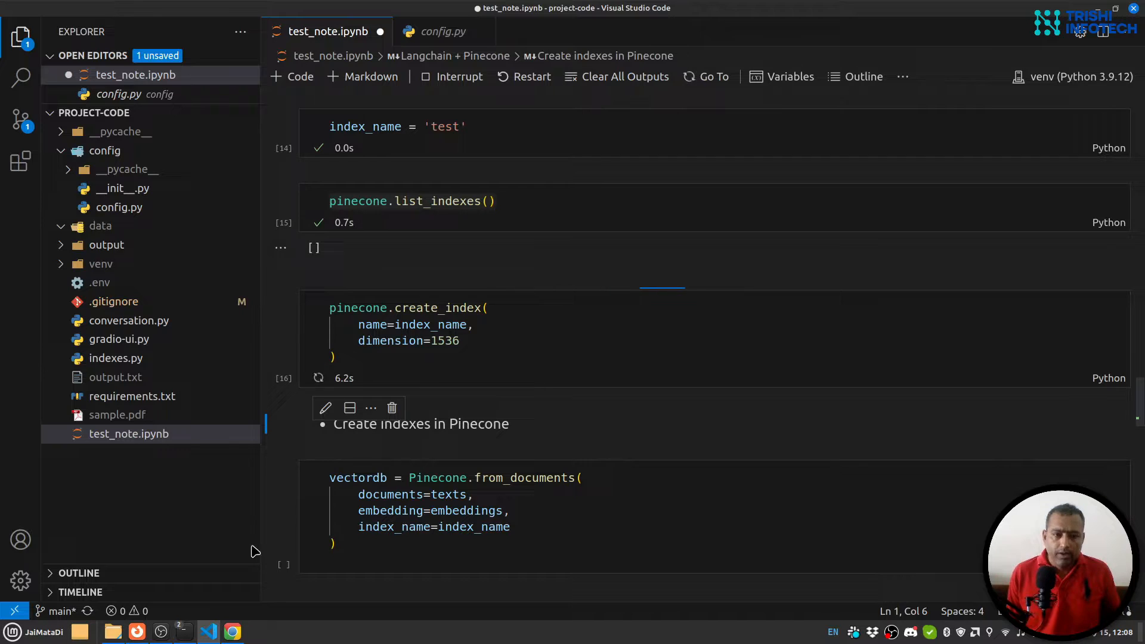
- Check the Pinecone Indexes list shows 'test' (1536 dims) initializing, then return to VS Code
left_click(232, 631)
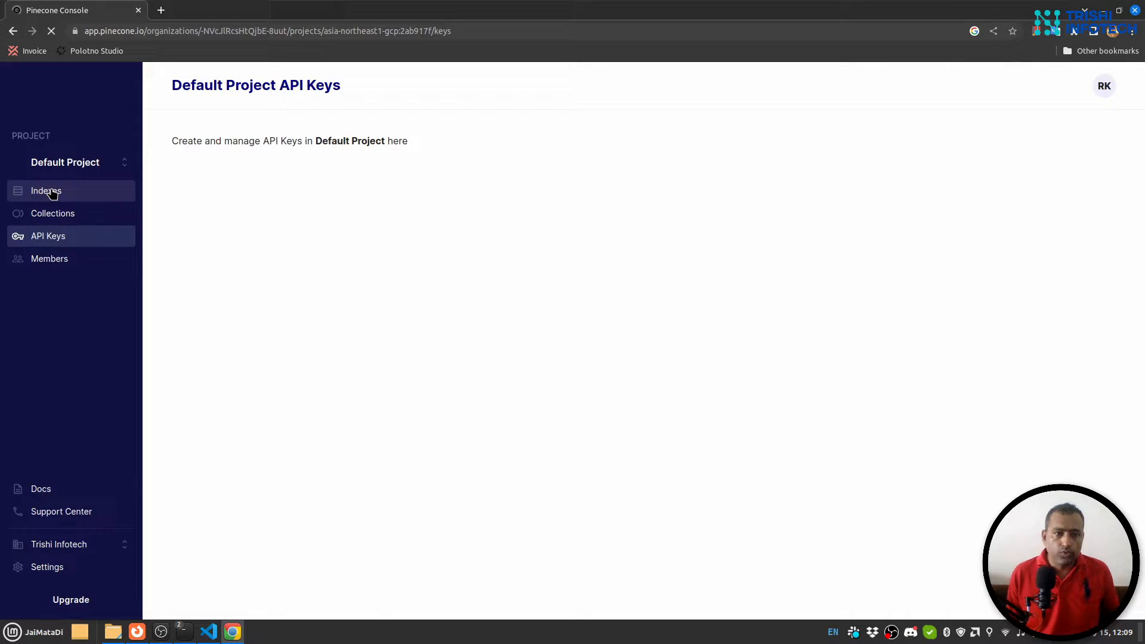
left_click(47, 191)
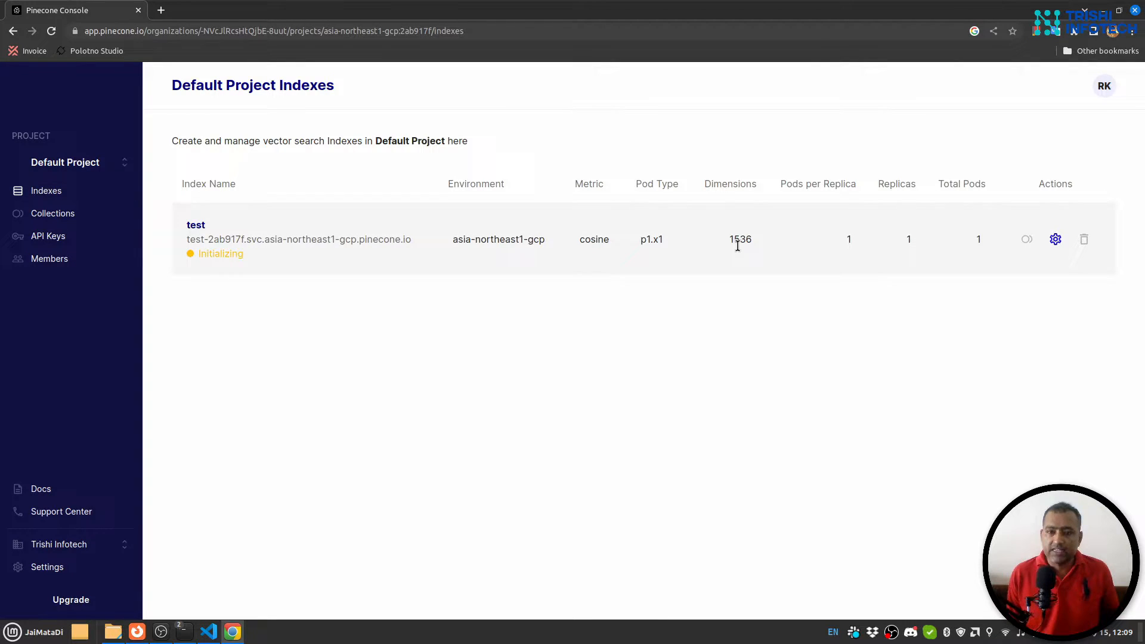
mouse_move(306, 276)
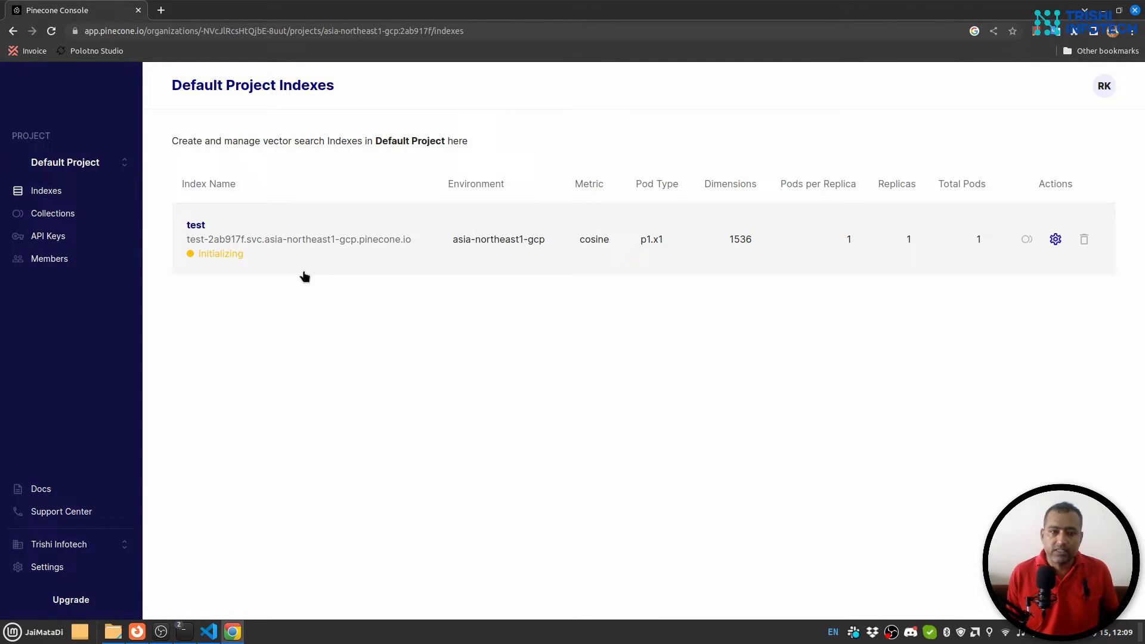
left_click(208, 631)
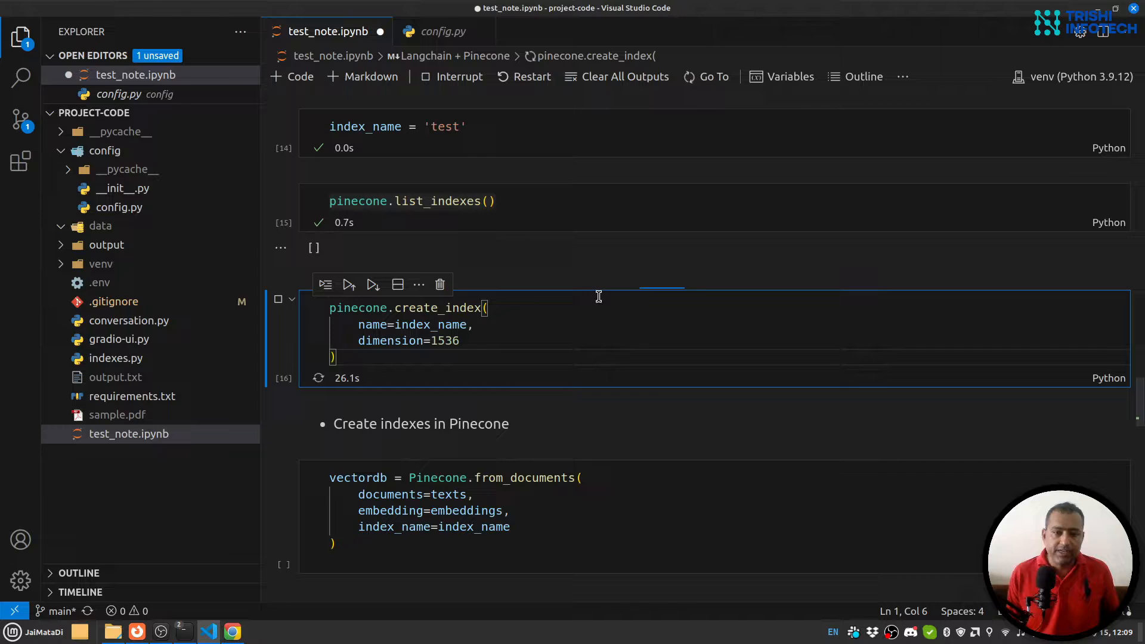
- Remove the 'vectordb =' assignment from the Pinecone.from_documents cell
scroll("down", 3)
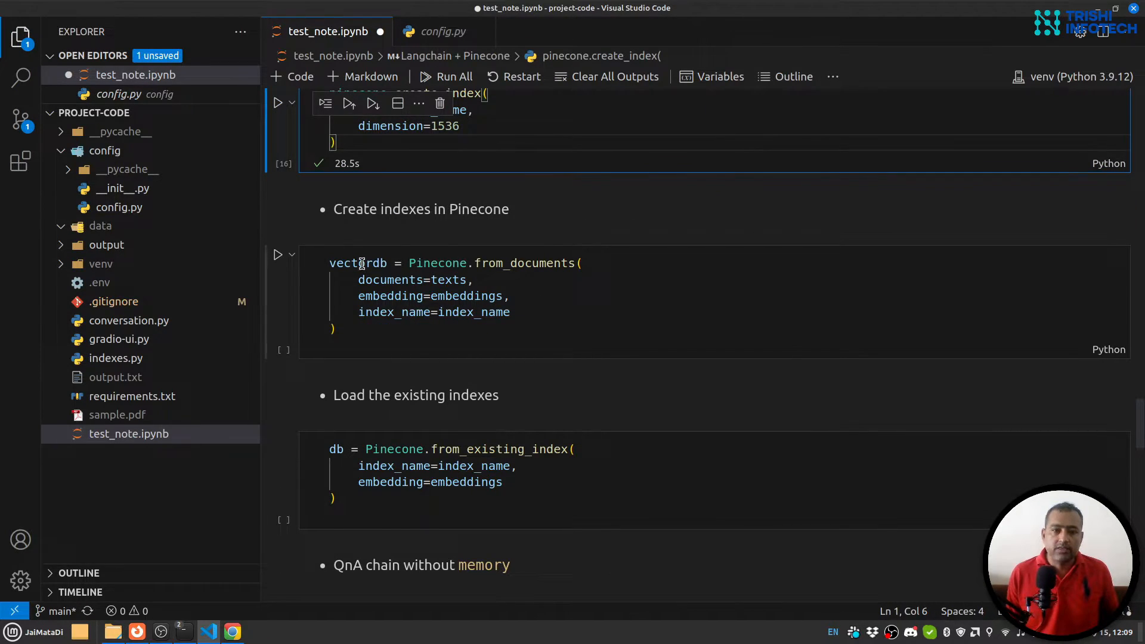
mouse_move(358, 263)
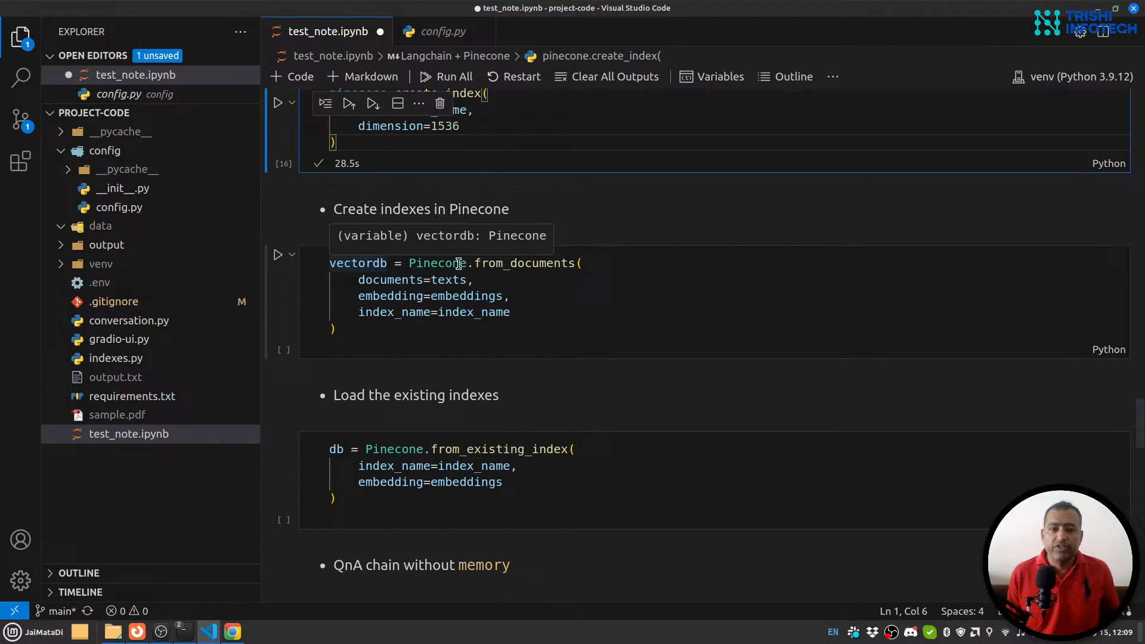
double_click(358, 262)
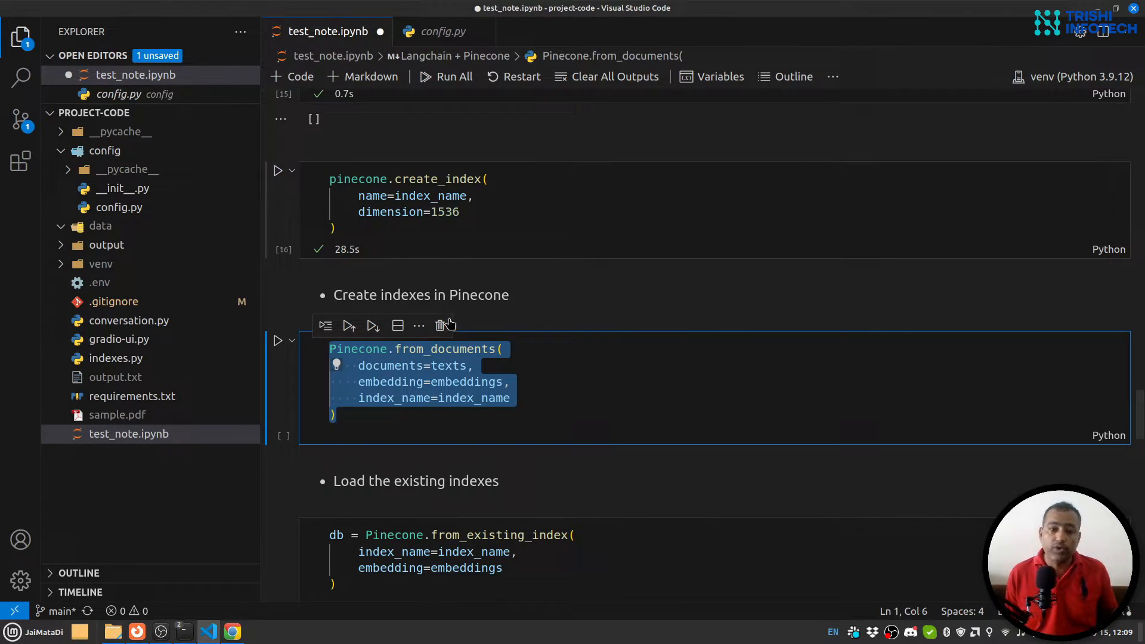
mouse_move(409, 398)
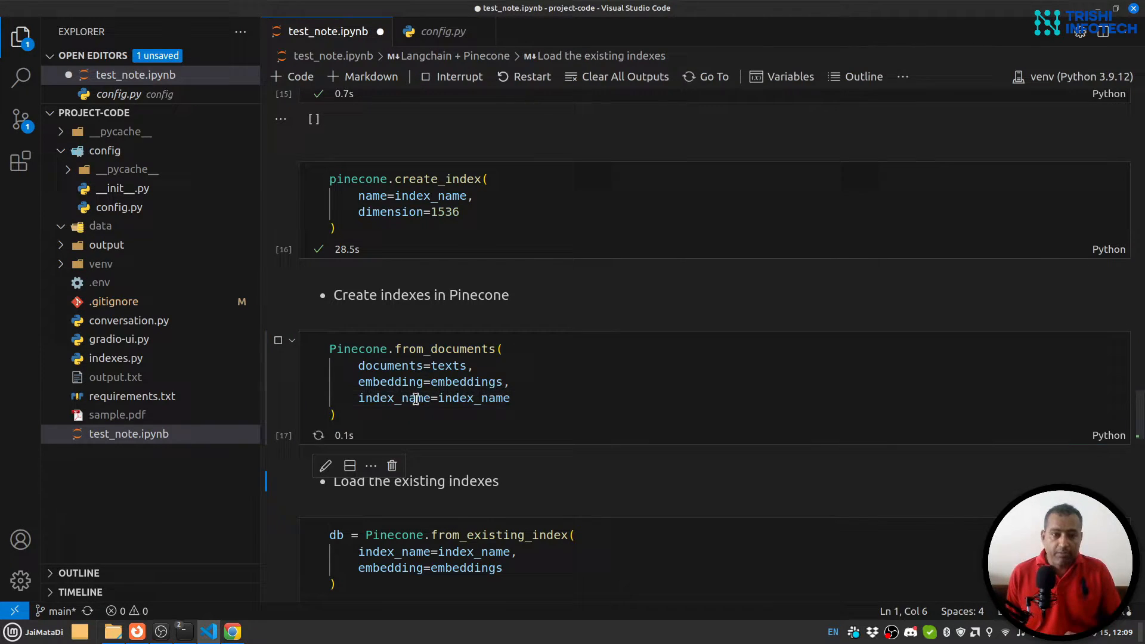
- Watch the 'test' index's vector count grow by reloading its detail page, then return to VS Code
left_click(232, 630)
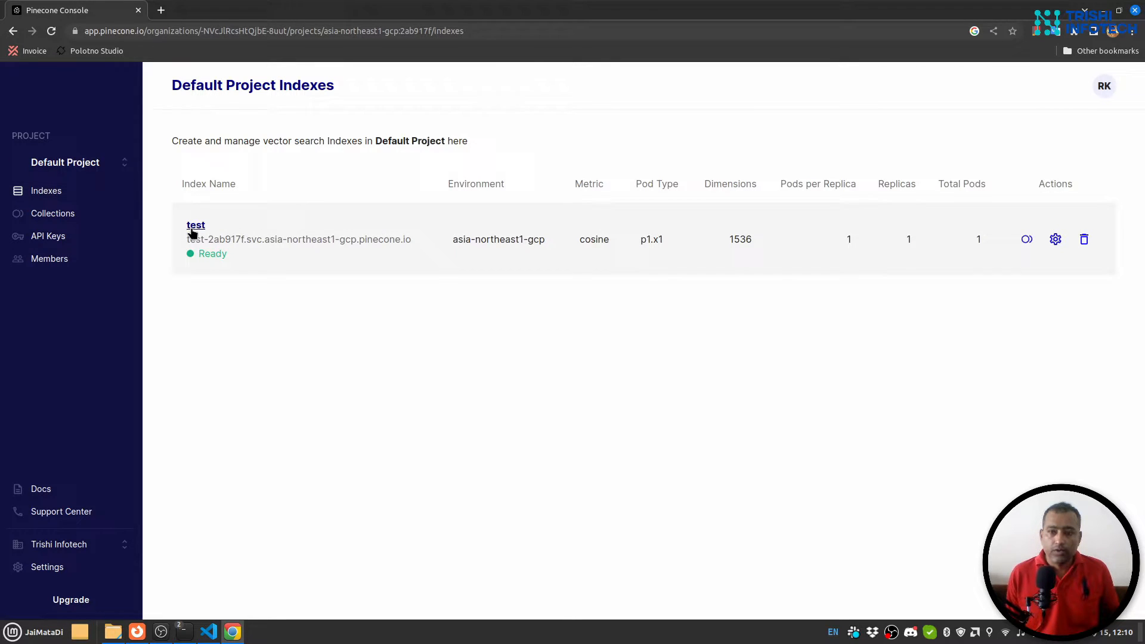
left_click(195, 225)
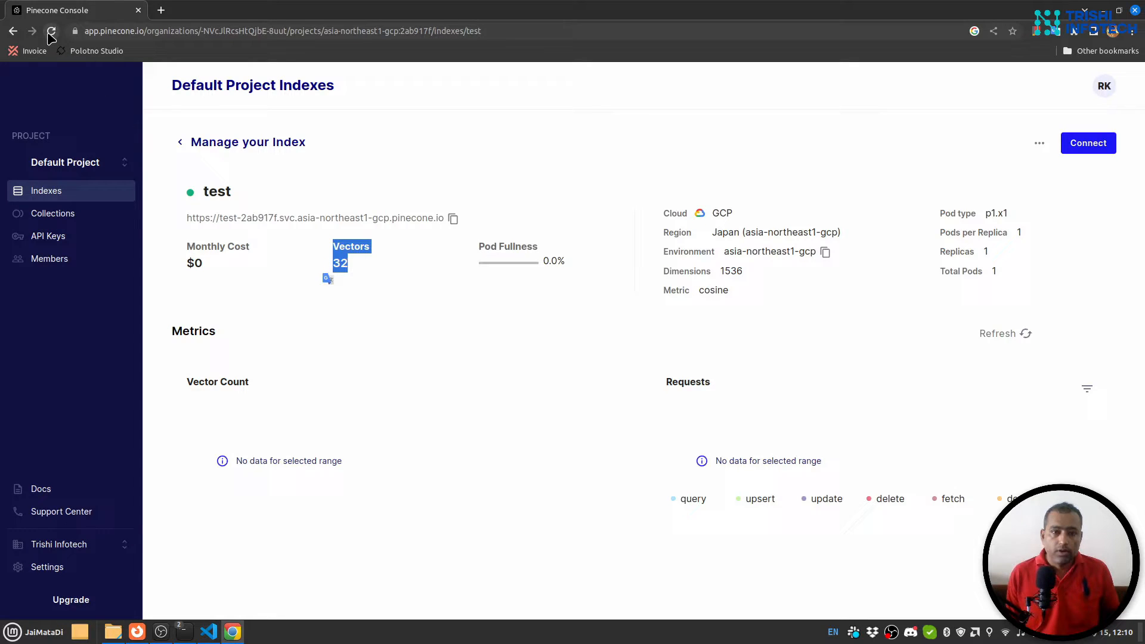
left_click(51, 31)
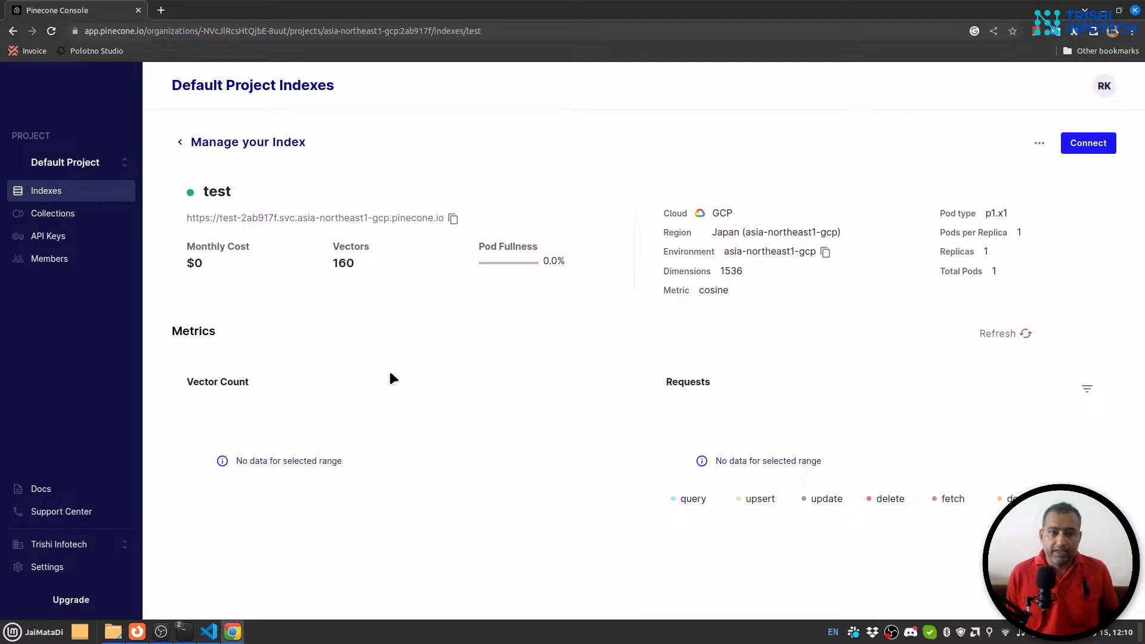
double_click(342, 262)
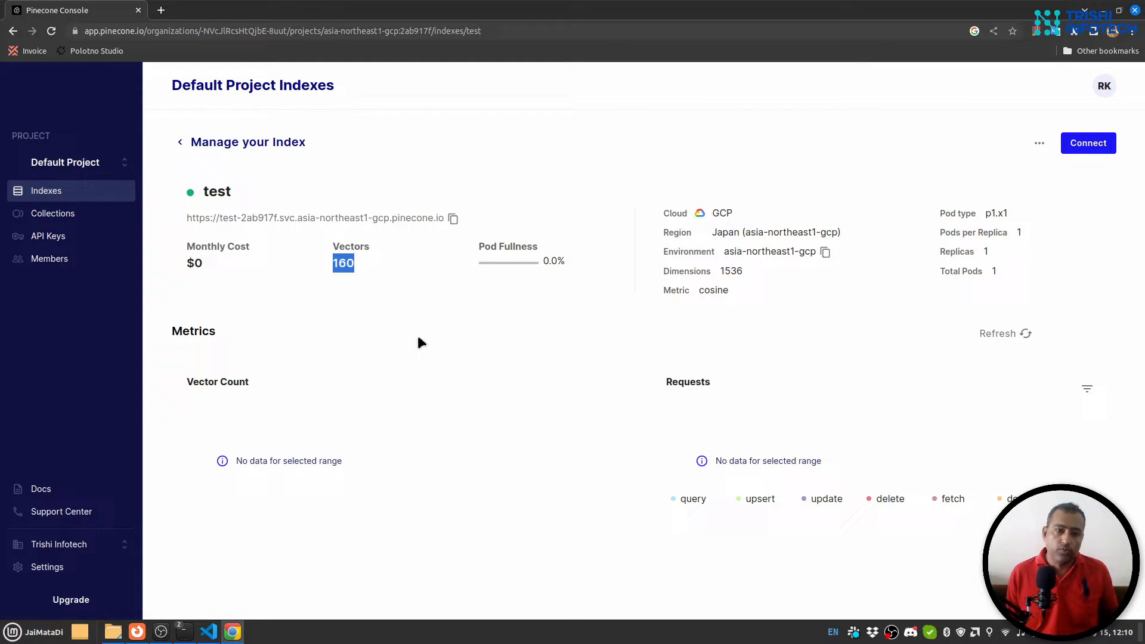
scroll("down", 3)
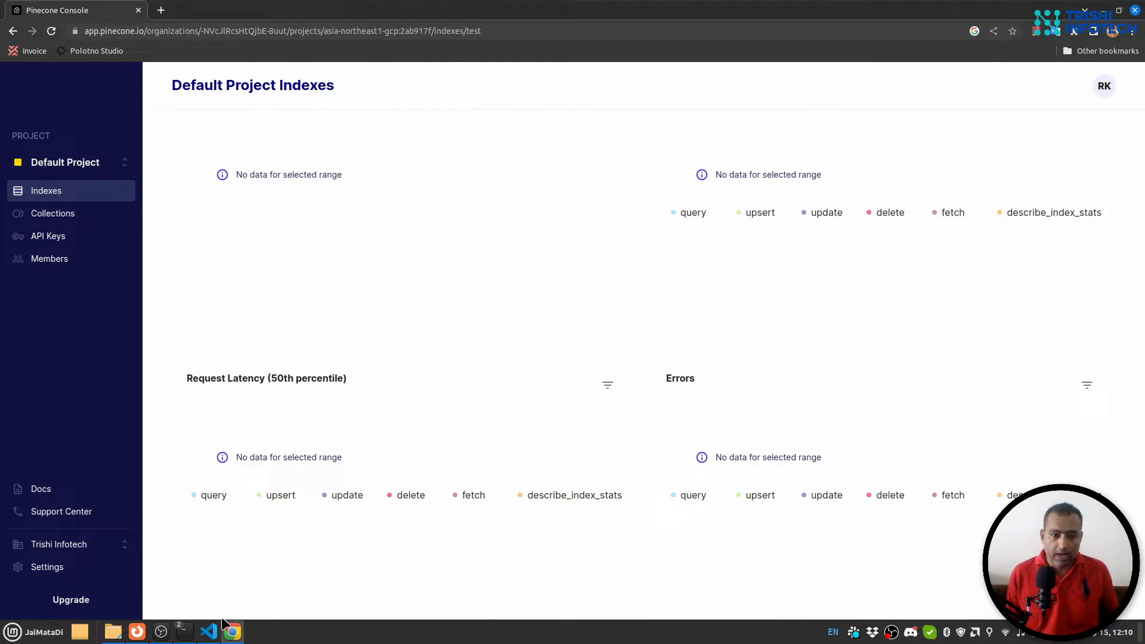
left_click(207, 632)
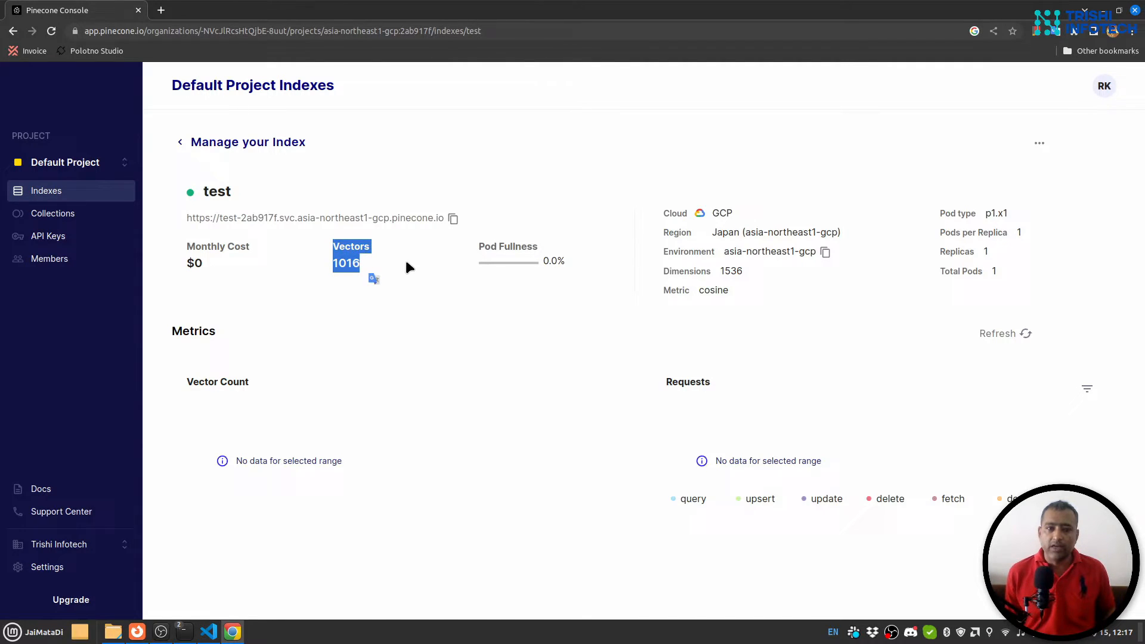
mouse_move(221, 179)
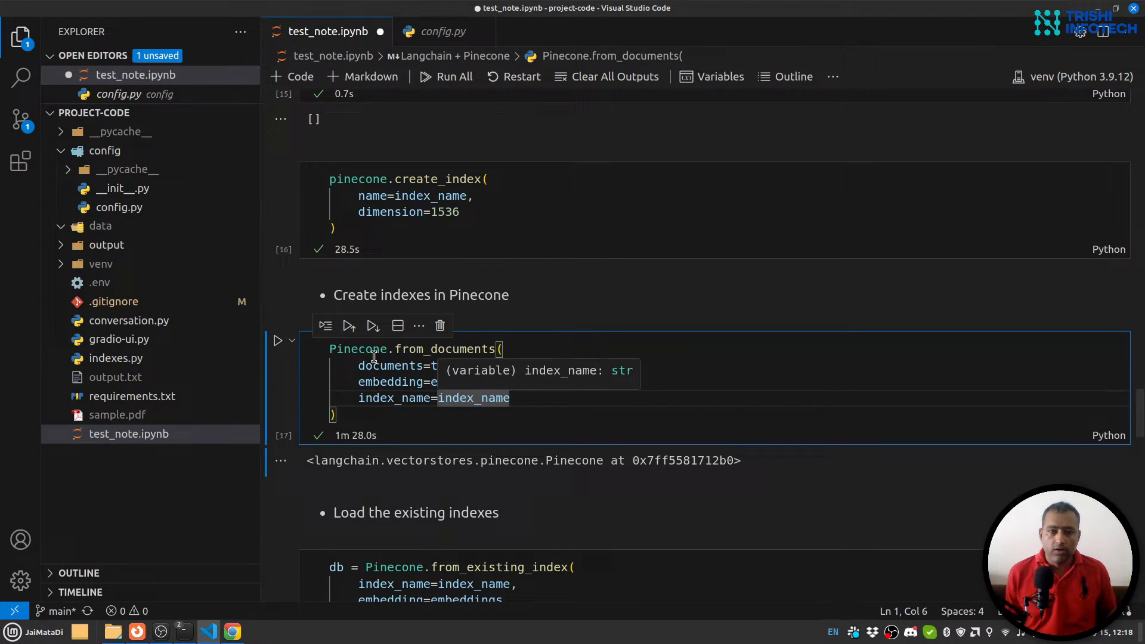
mouse_move(683, 371)
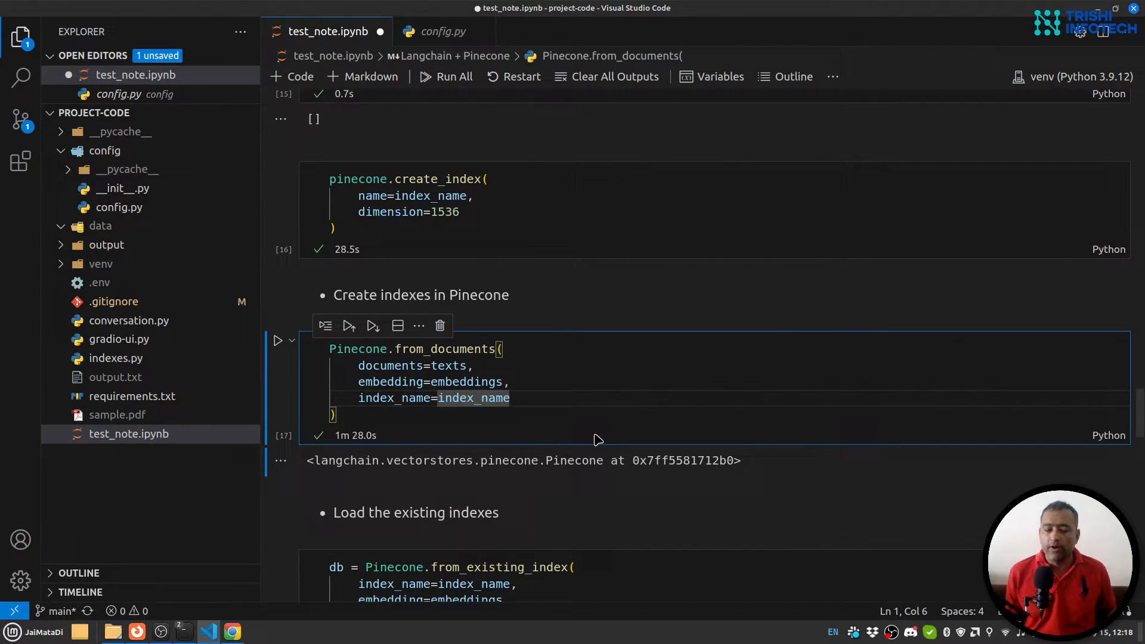
- Load the existing index into db and display the Pinecone vectorstore object
scroll("down", 3)
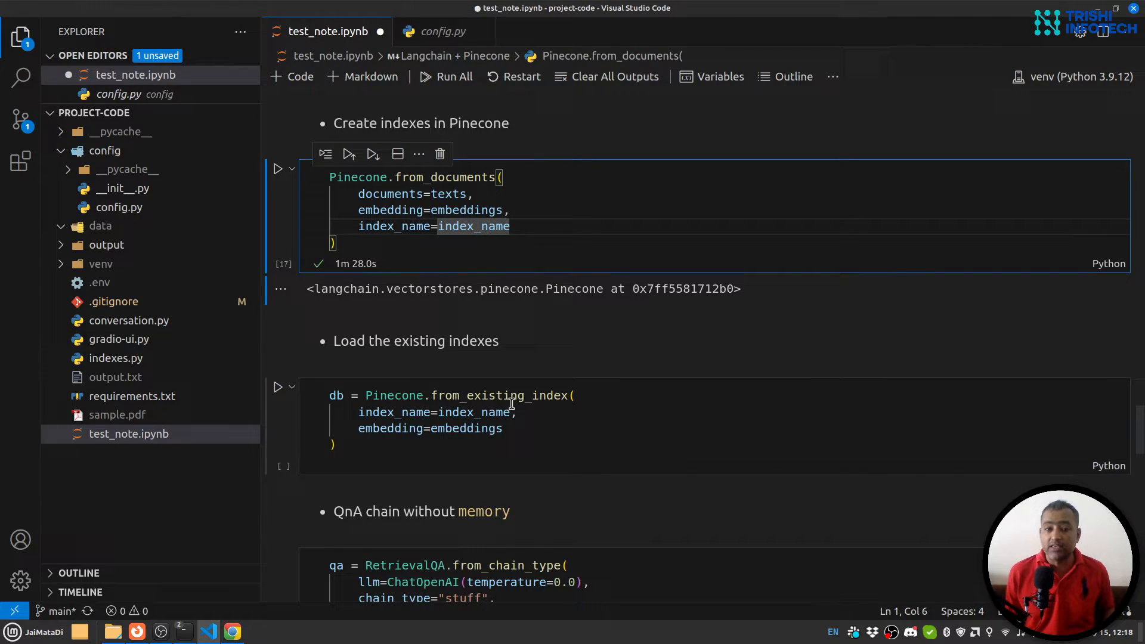
mouse_move(393, 395)
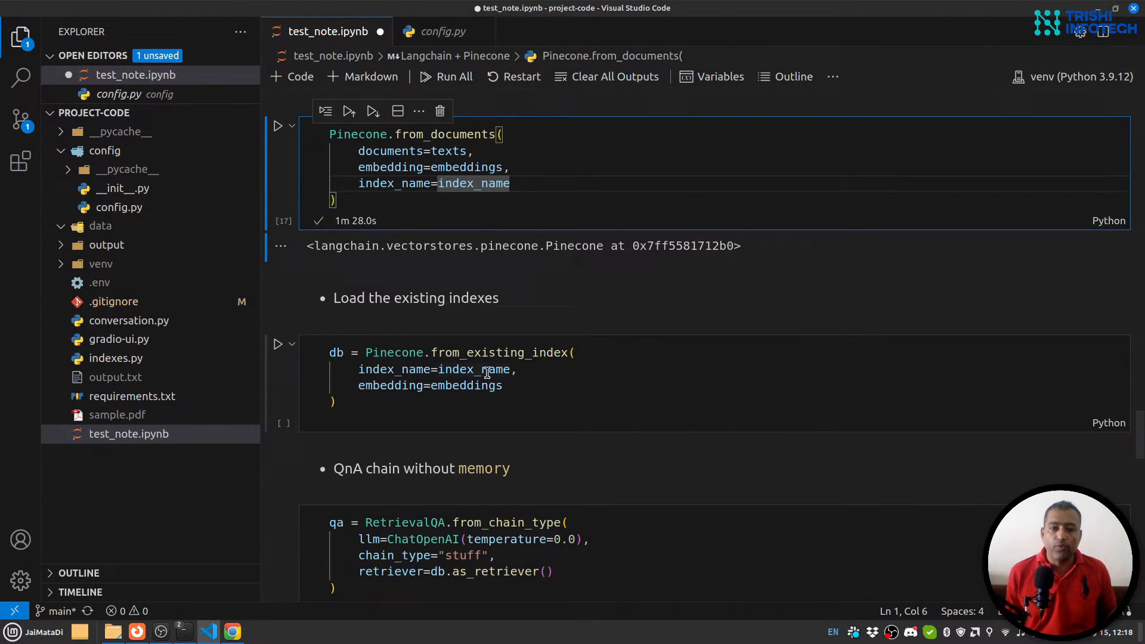
mouse_move(466, 385)
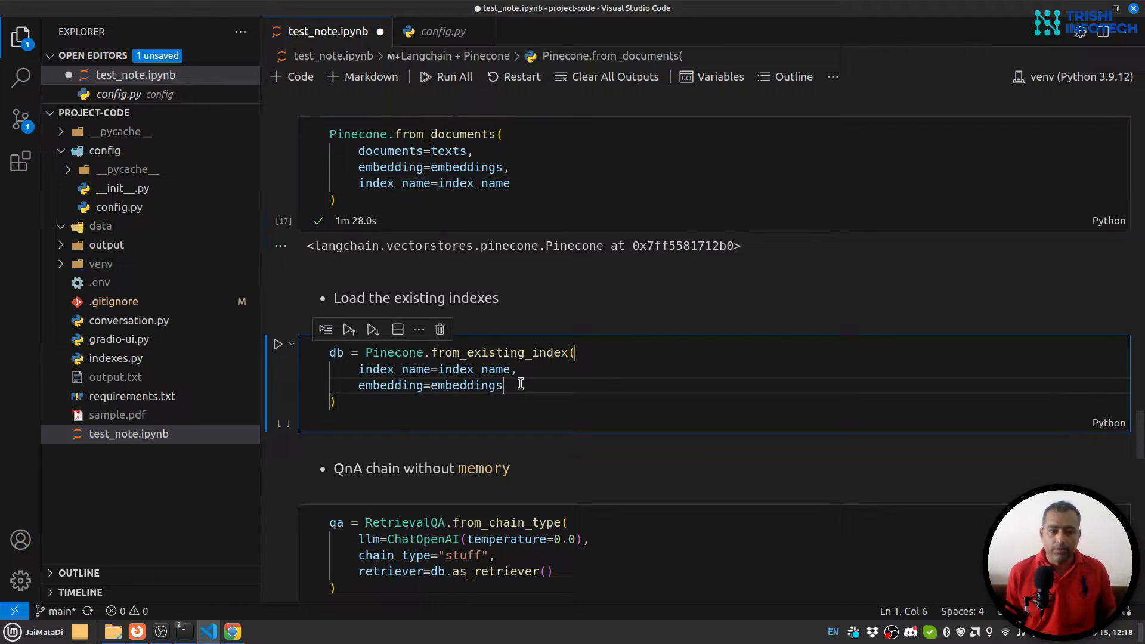
left_click(278, 343)
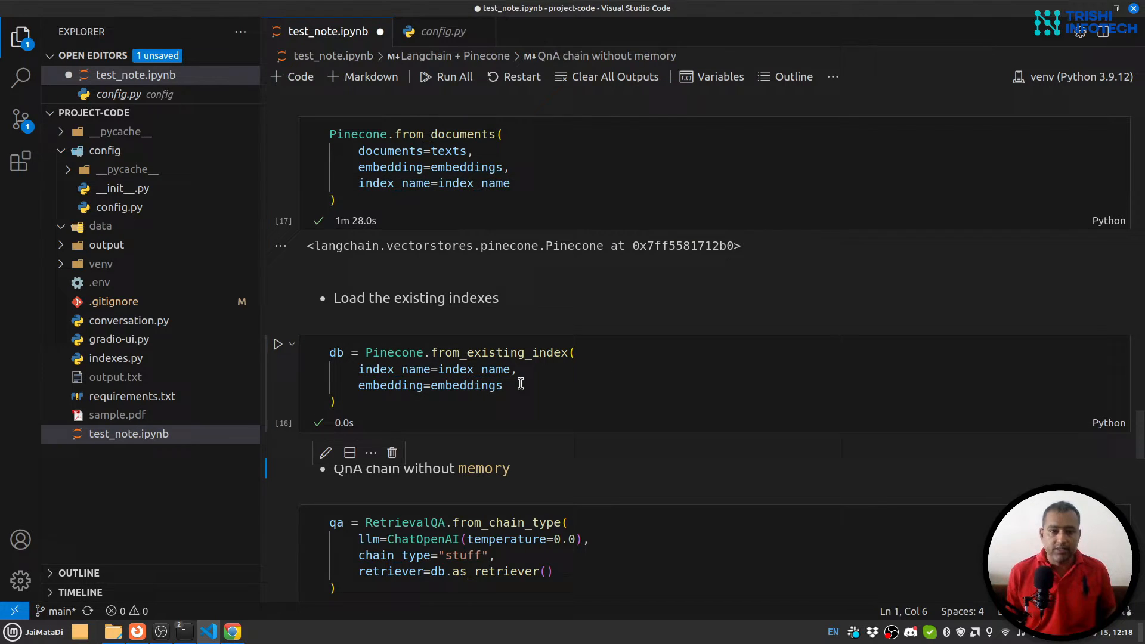
type("db")
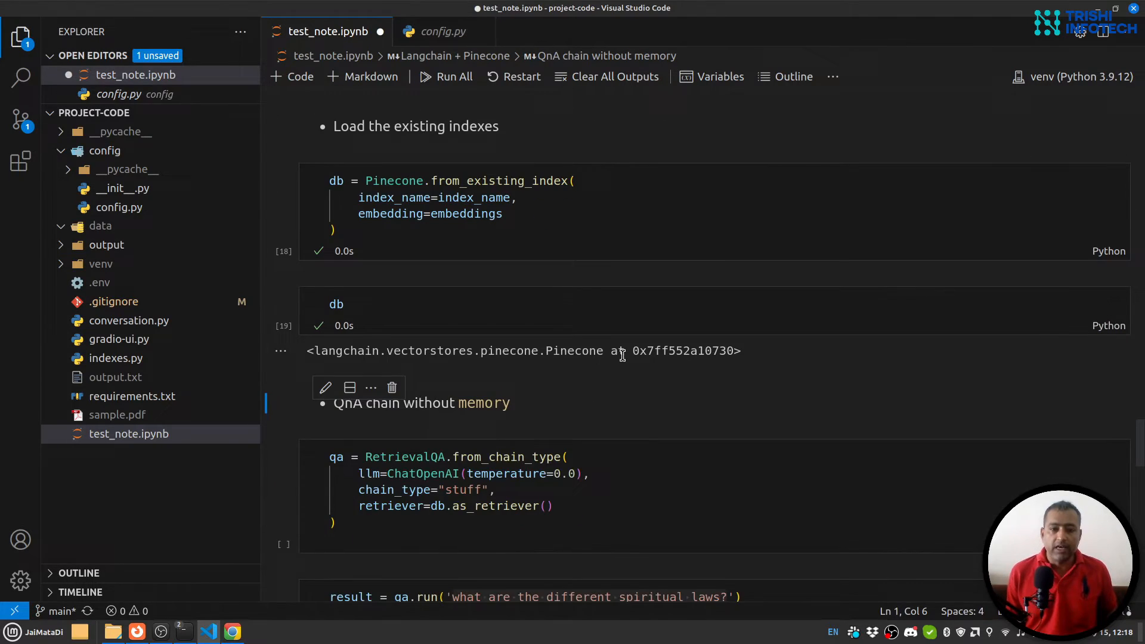
mouse_move(493, 349)
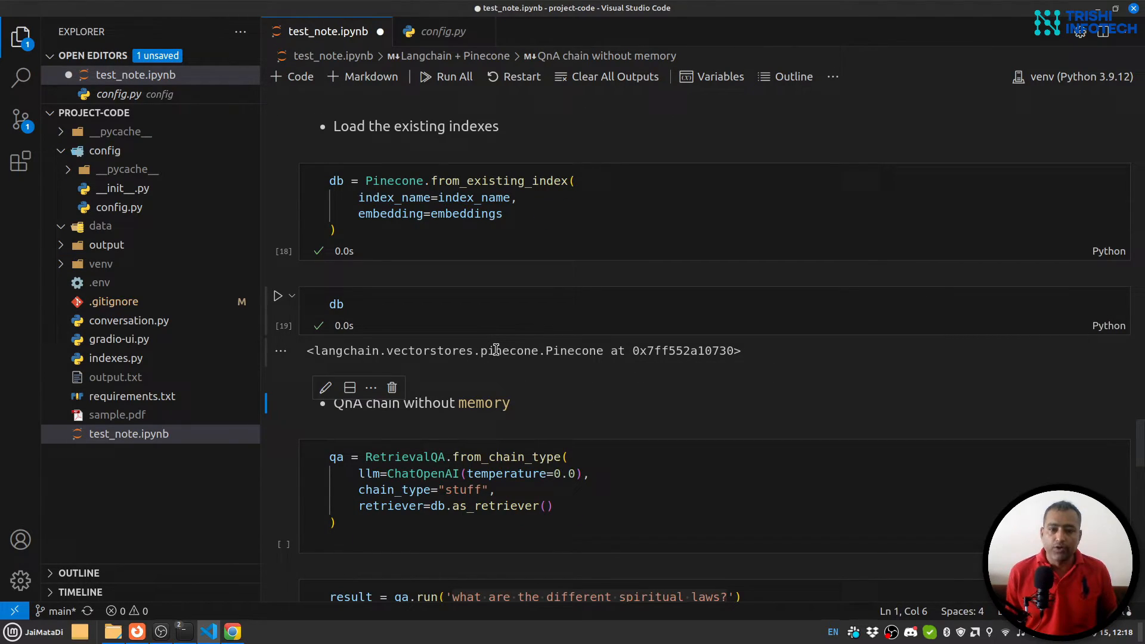
scroll("down", 3)
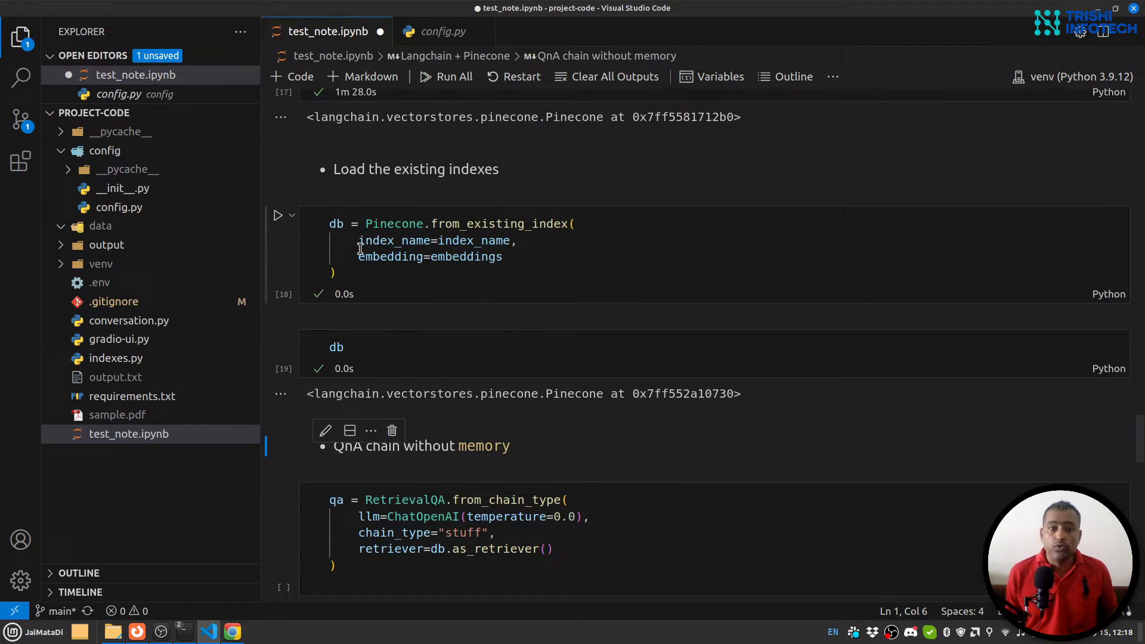
- Ask the RetrievalQA chain the spiritual-laws question and print its answer
scroll("down", 3)
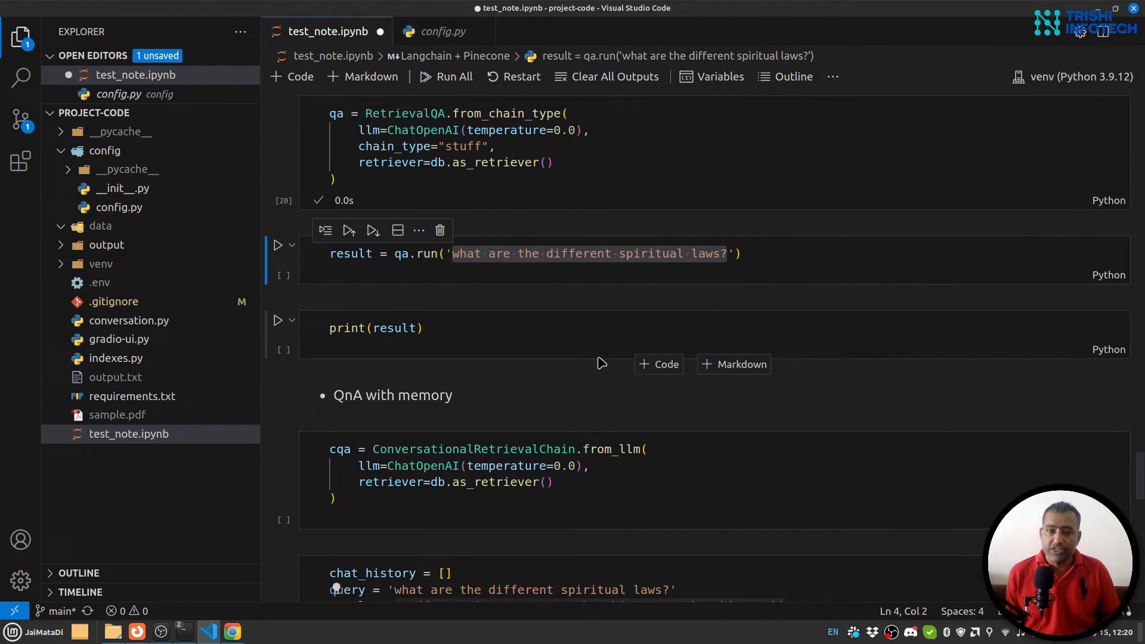
left_click(278, 244)
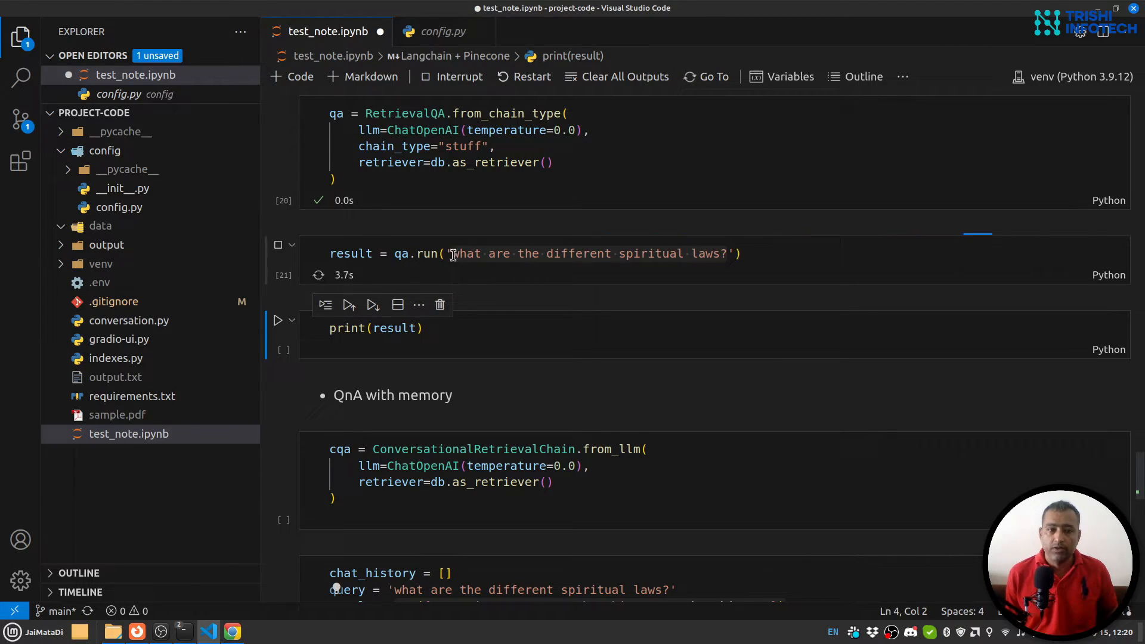
mouse_move(423, 253)
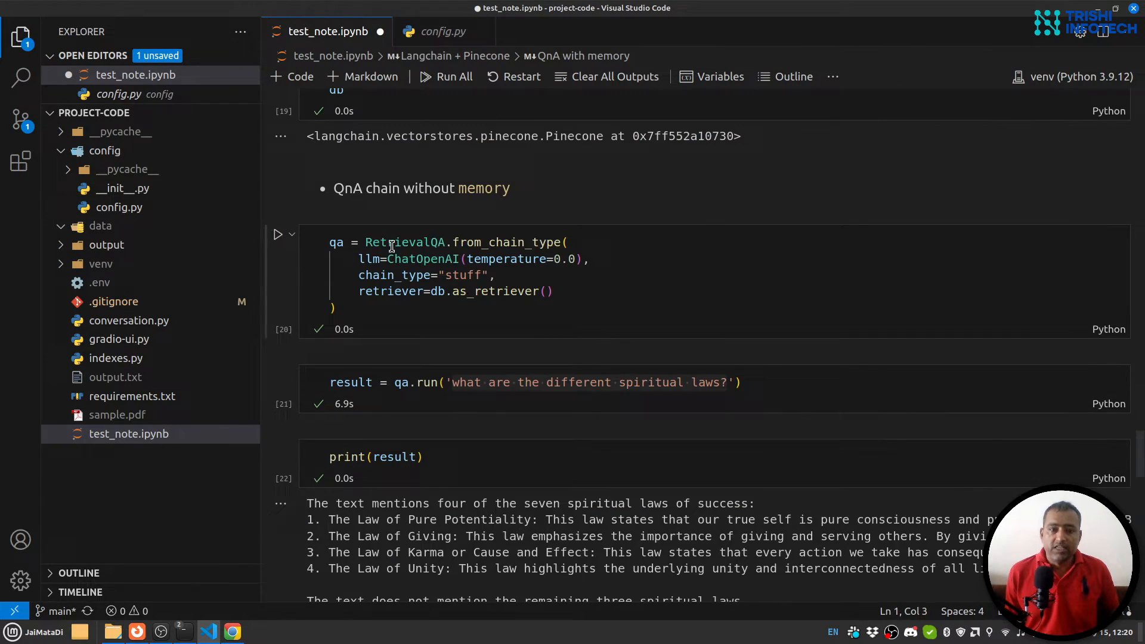
mouse_move(453, 276)
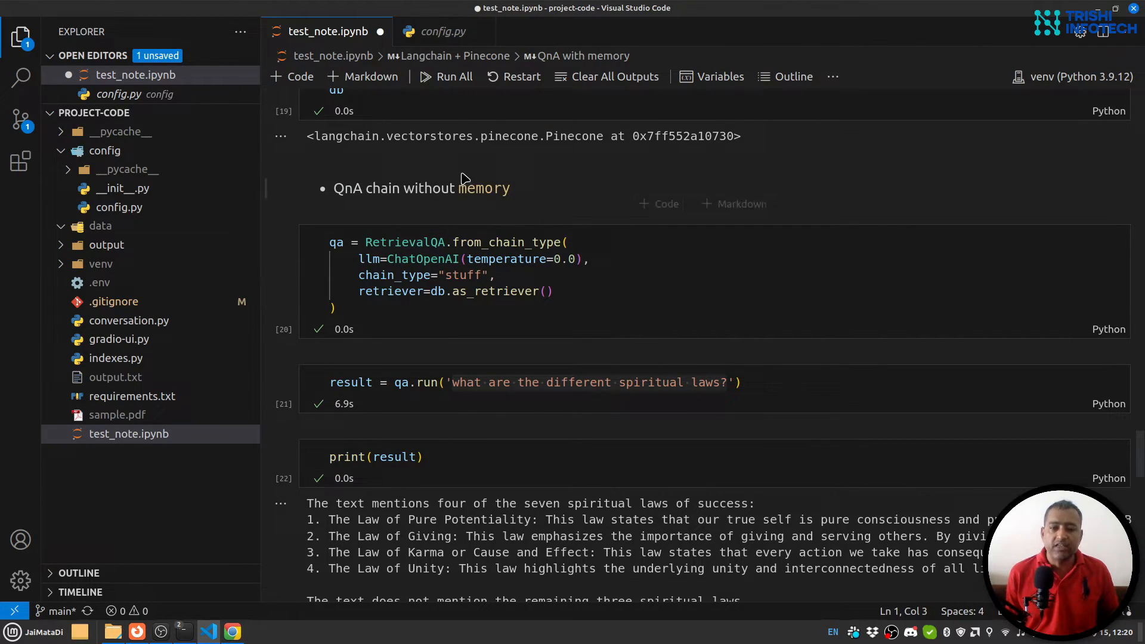
- Run the spiritual-laws question through the conversational chain with an empty chat_history
scroll("down", 3)
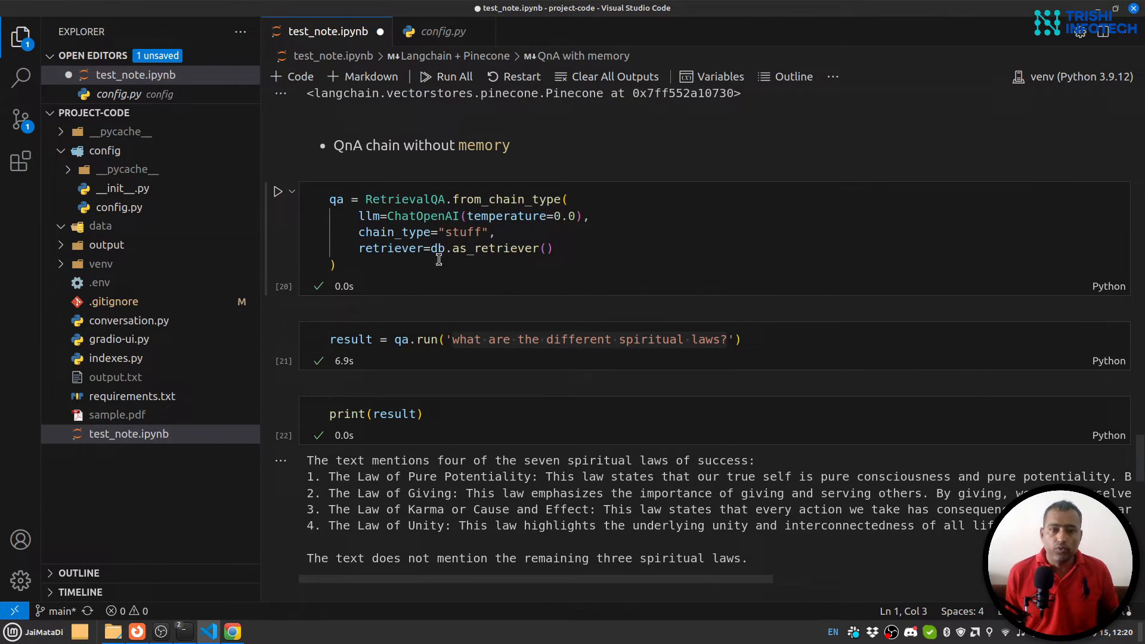
mouse_move(581, 261)
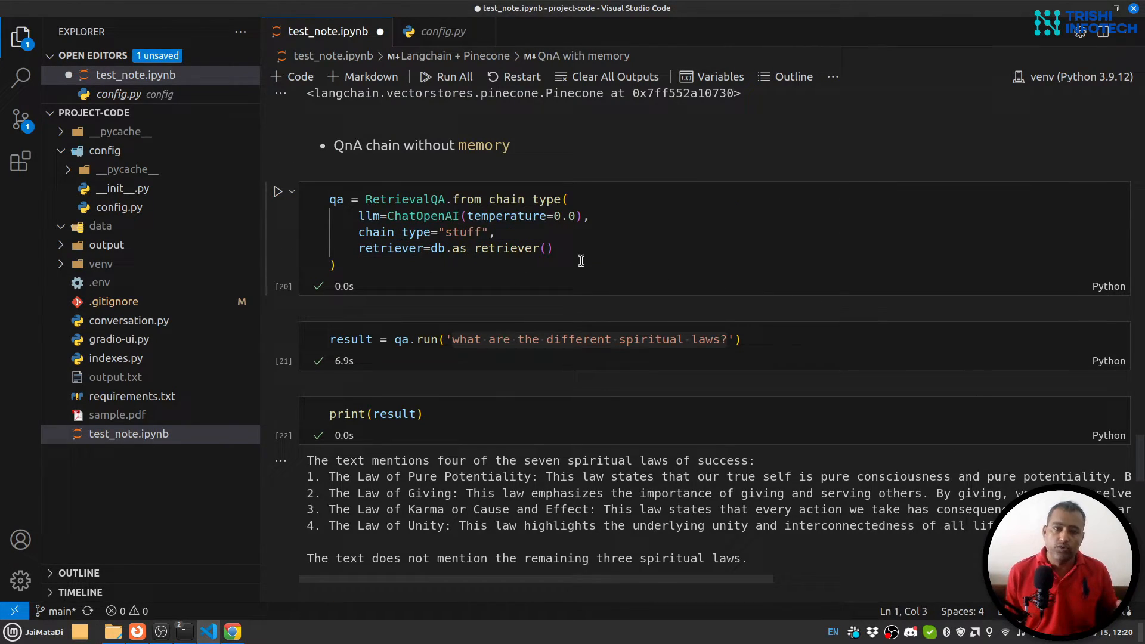
mouse_move(620, 268)
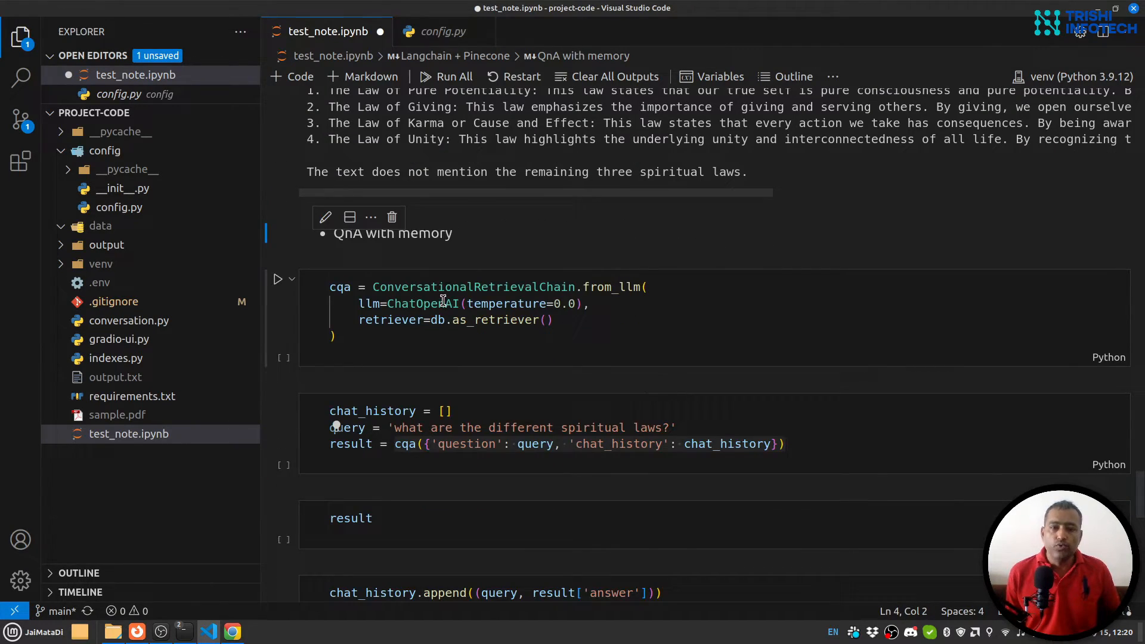
mouse_move(475, 287)
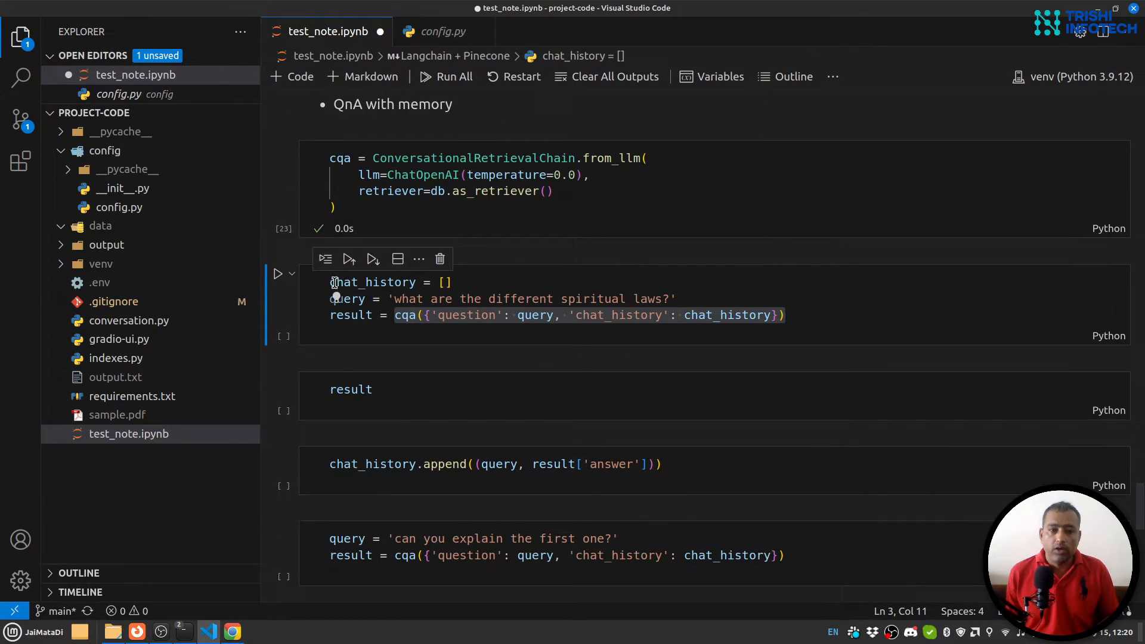
double_click(372, 282)
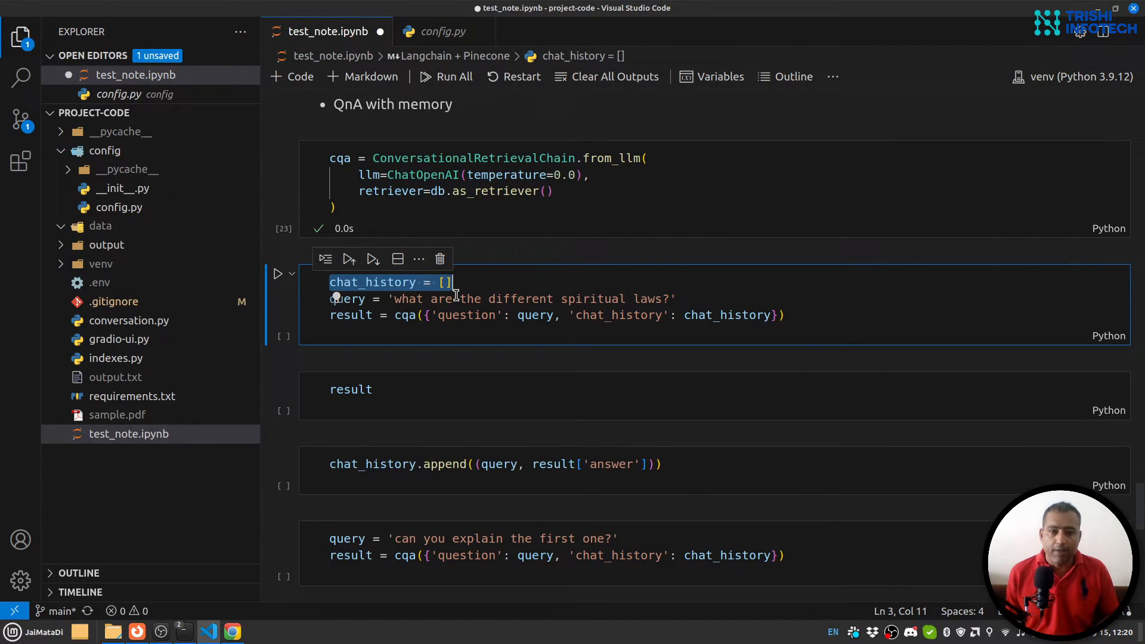
mouse_move(347, 298)
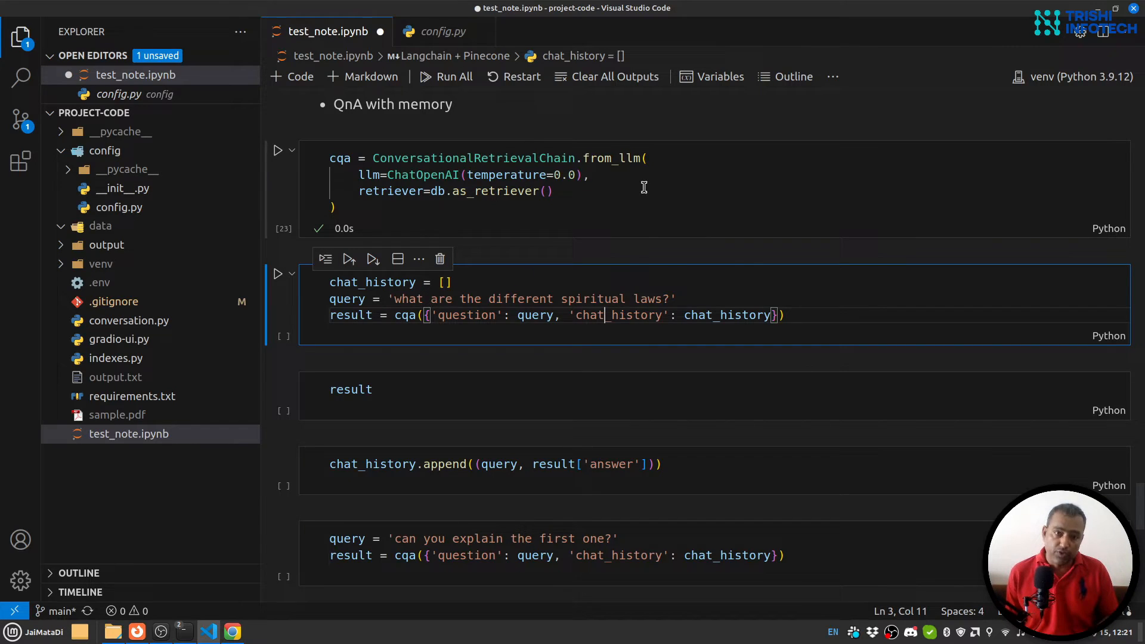
left_click(278, 273)
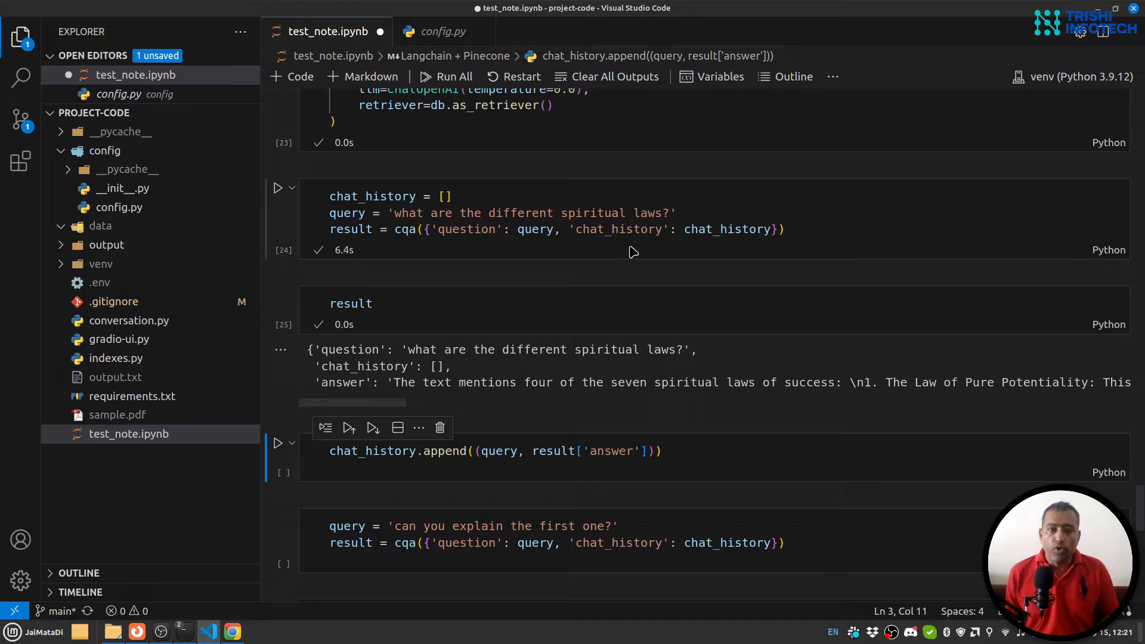
mouse_move(445, 450)
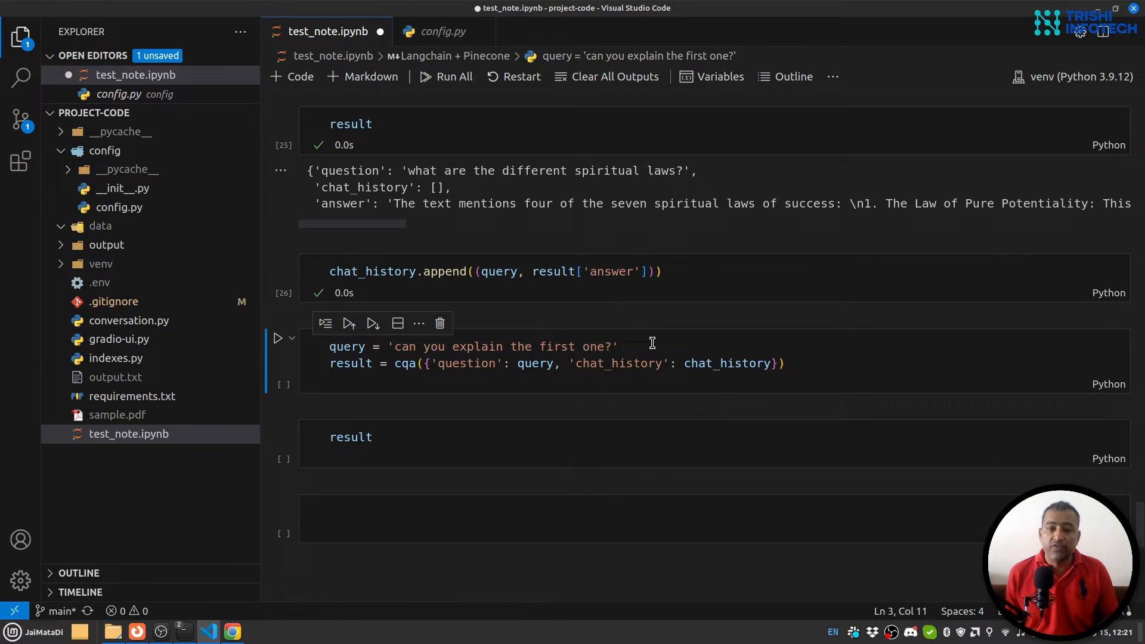
mouse_move(385, 230)
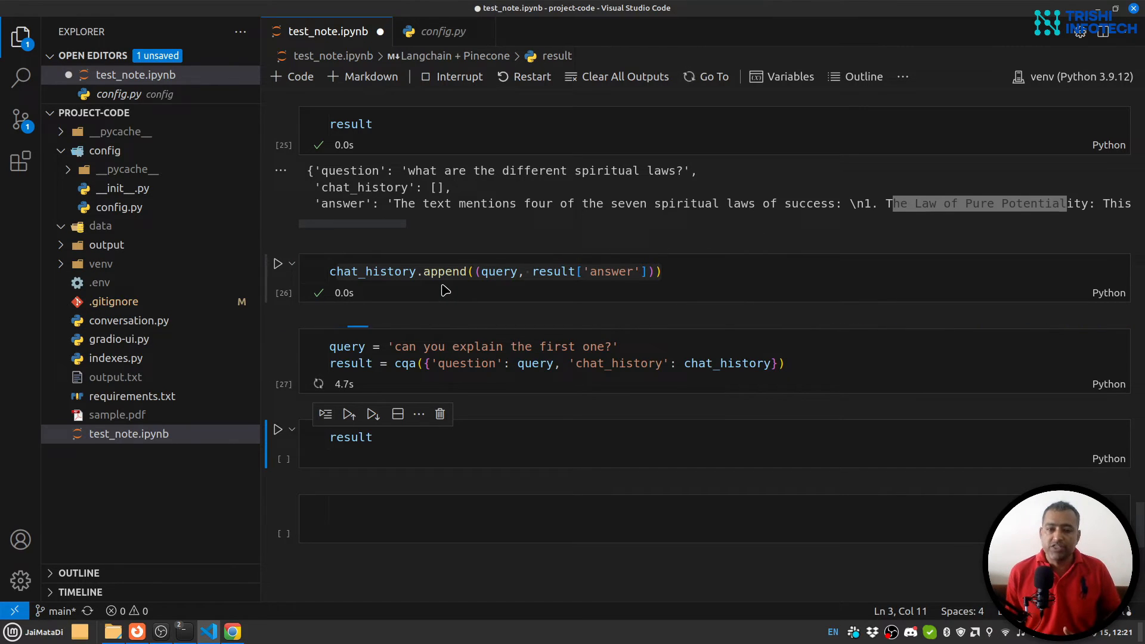
mouse_move(537, 363)
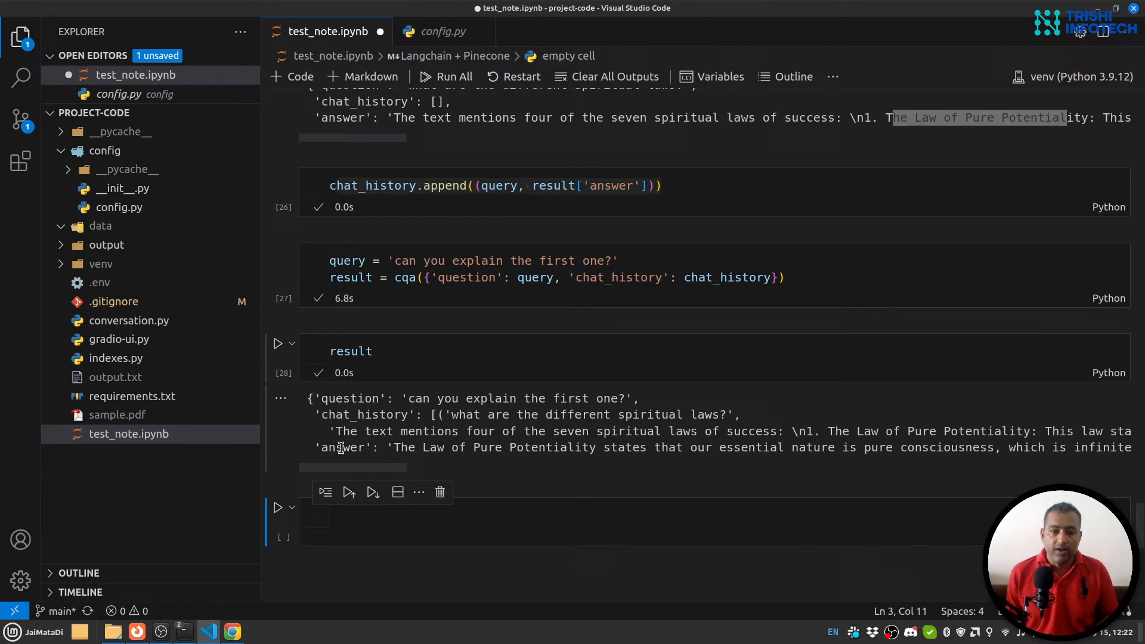
- Run the follow-up 'can you explain the first one?' using the appended chat history
left_click_drag(393, 447, 512, 448)
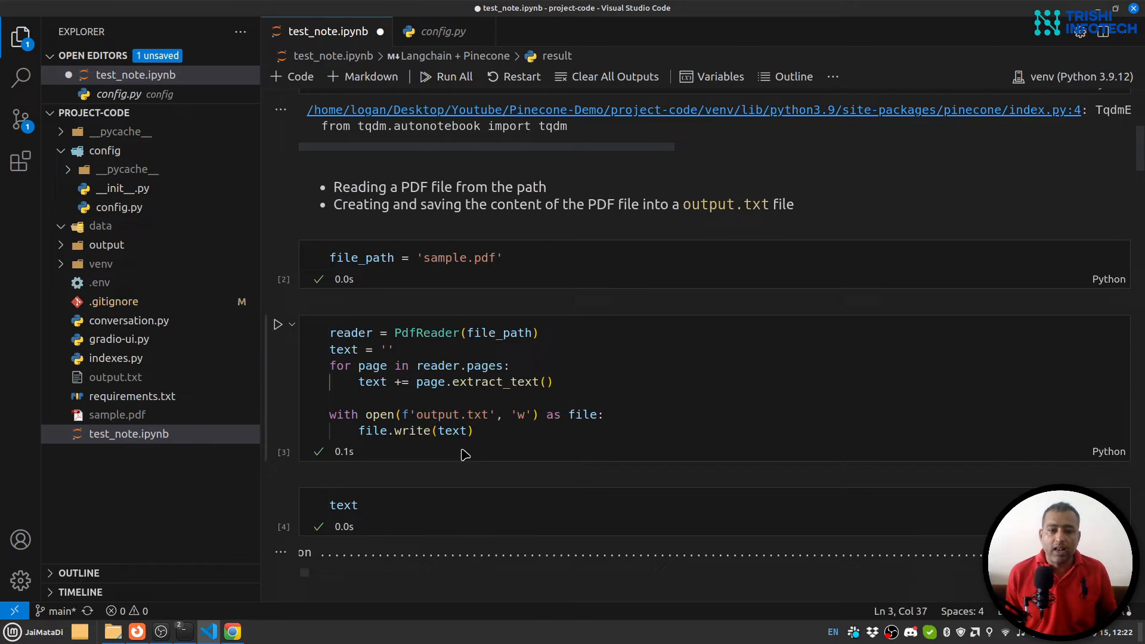
scroll("down", 3)
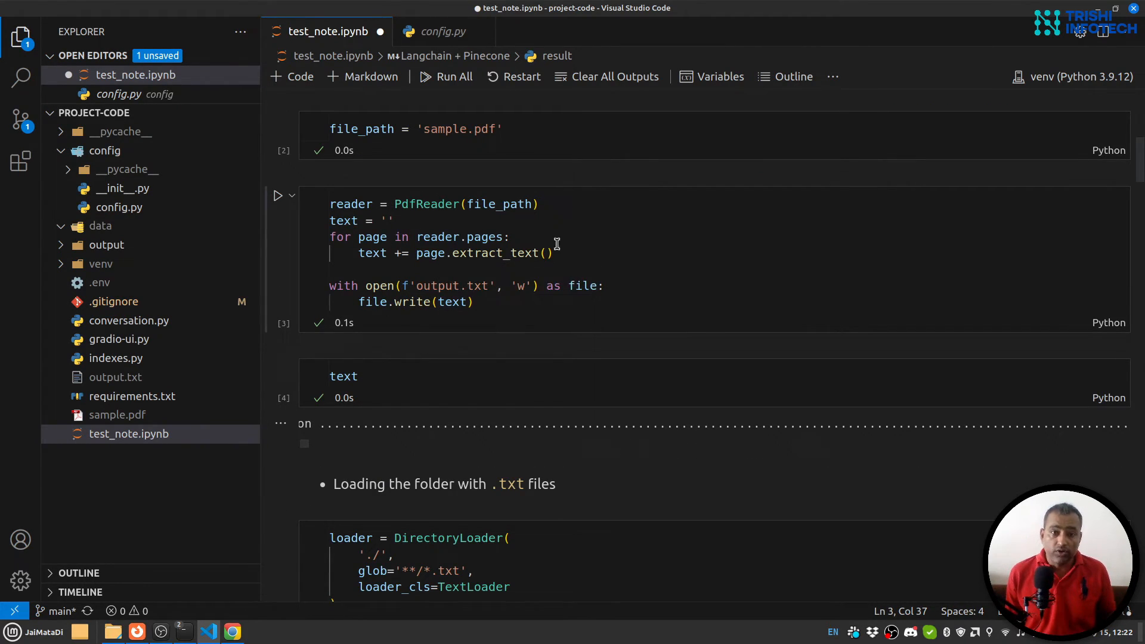
scroll("down", 3)
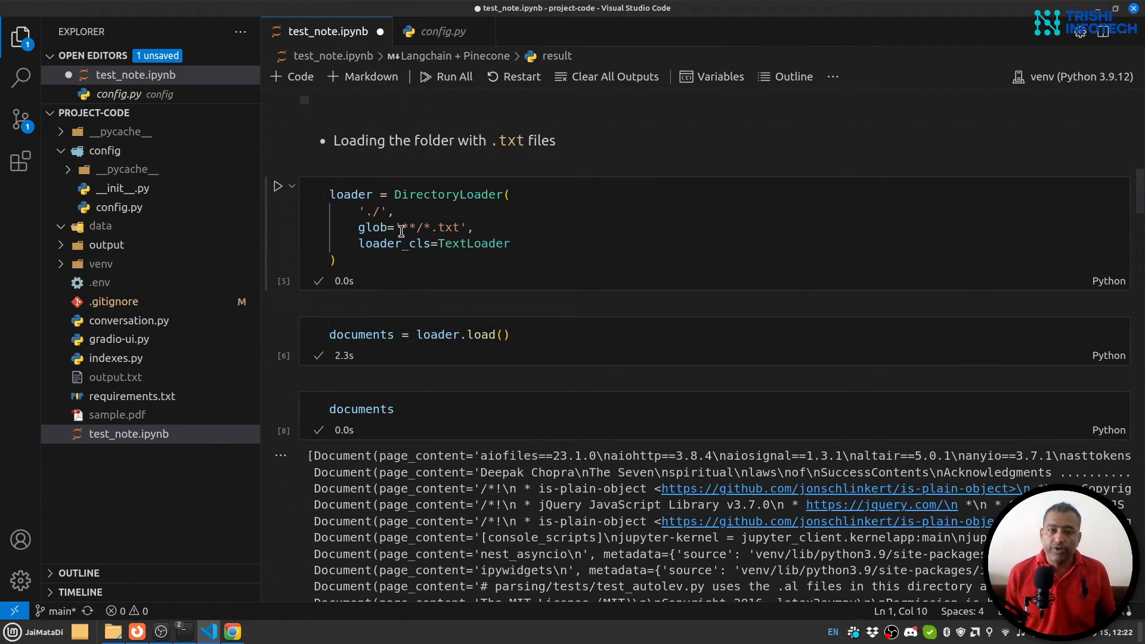
scroll("down", 3)
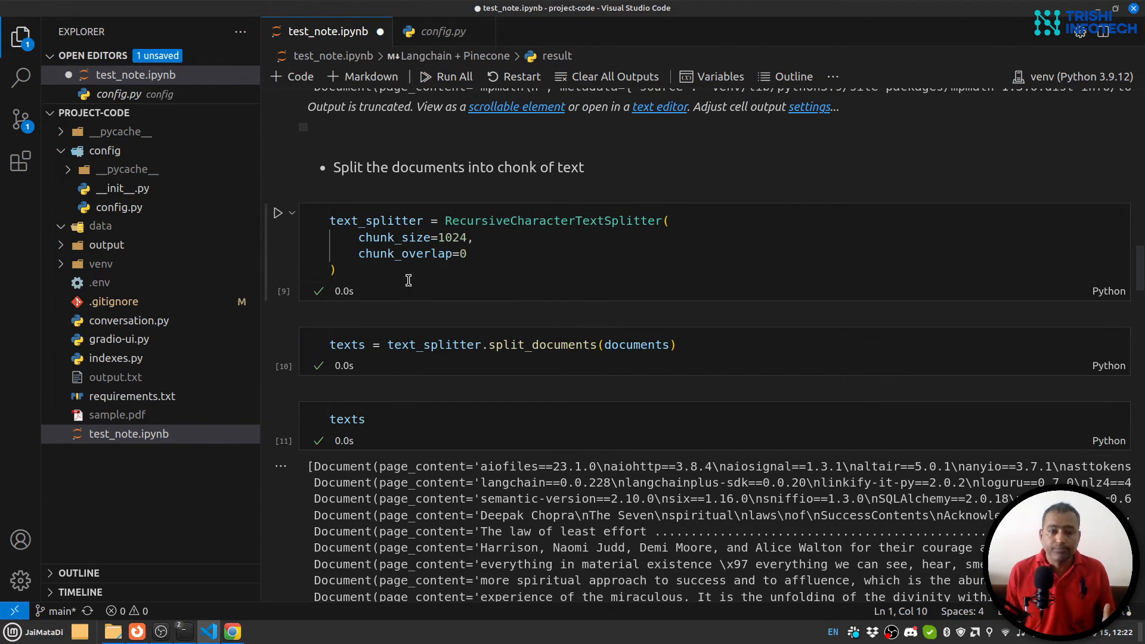
scroll("down", 3)
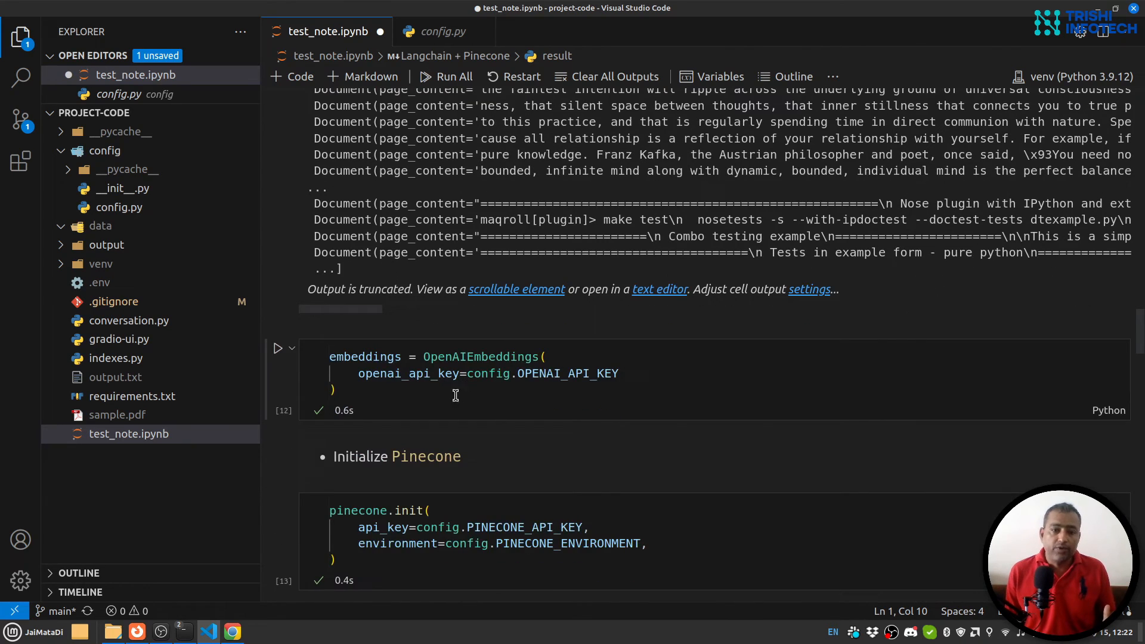
mouse_move(481, 313)
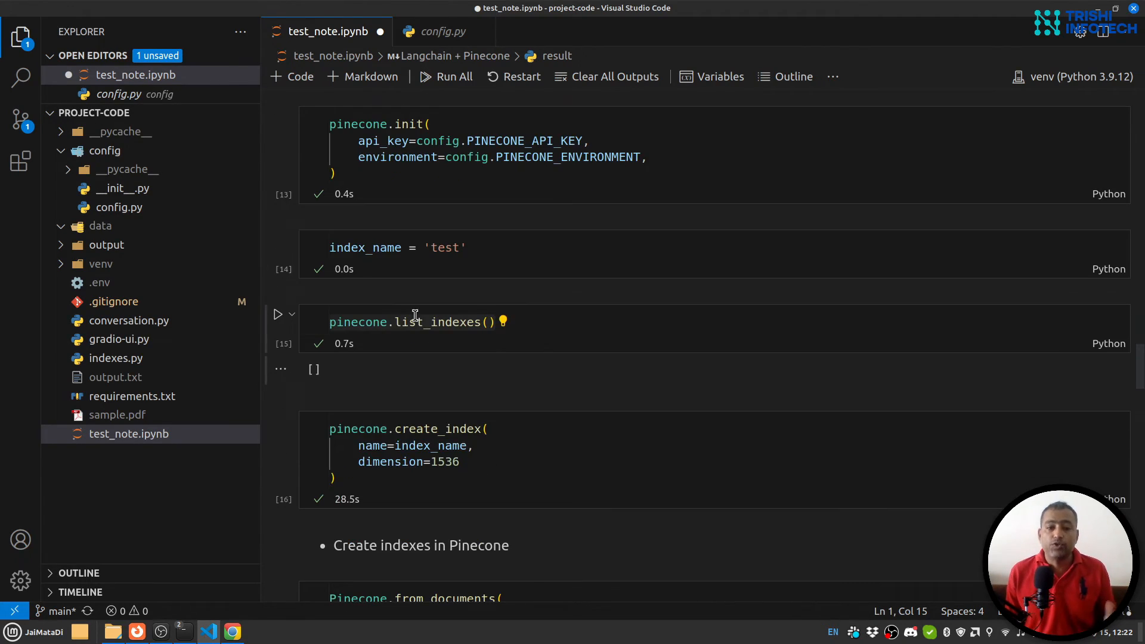
left_click(233, 630)
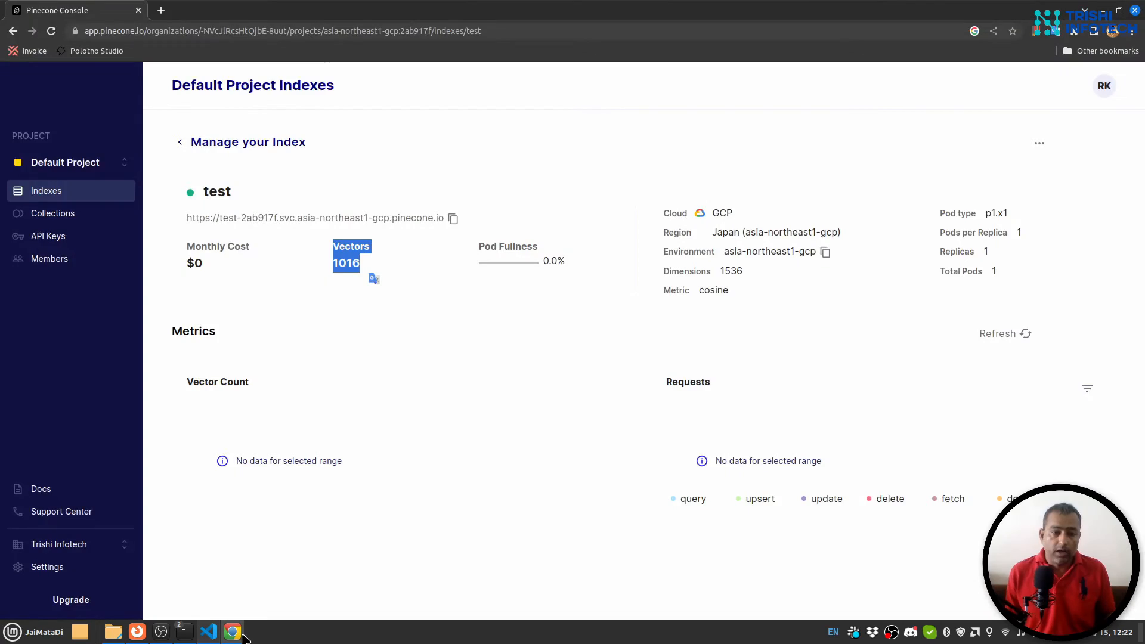
left_click(207, 632)
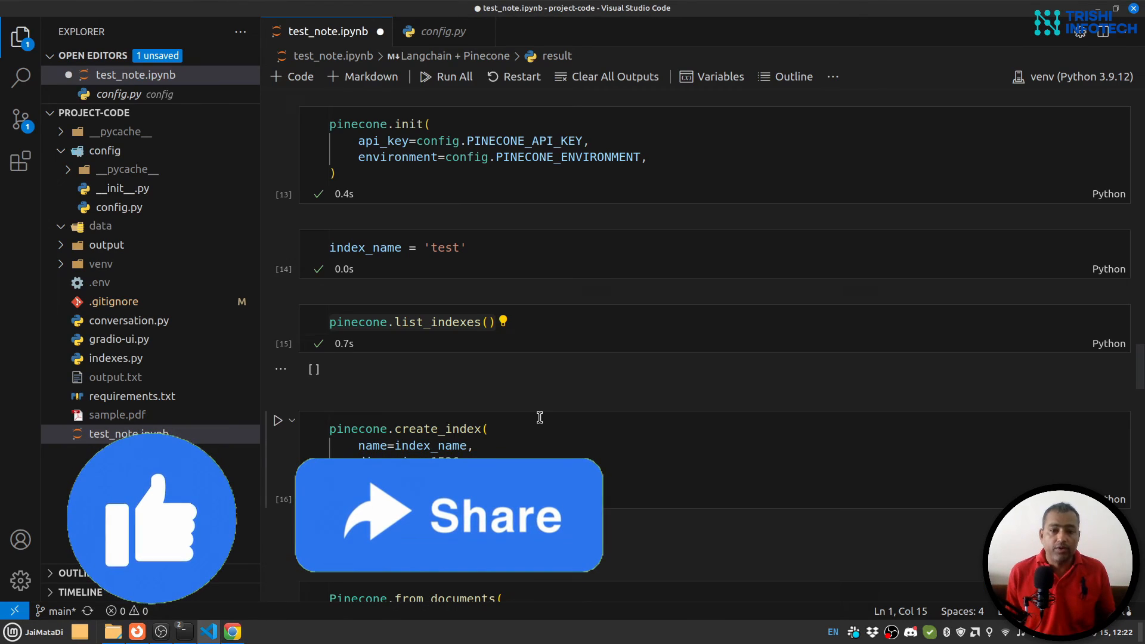
scroll("down", 3)
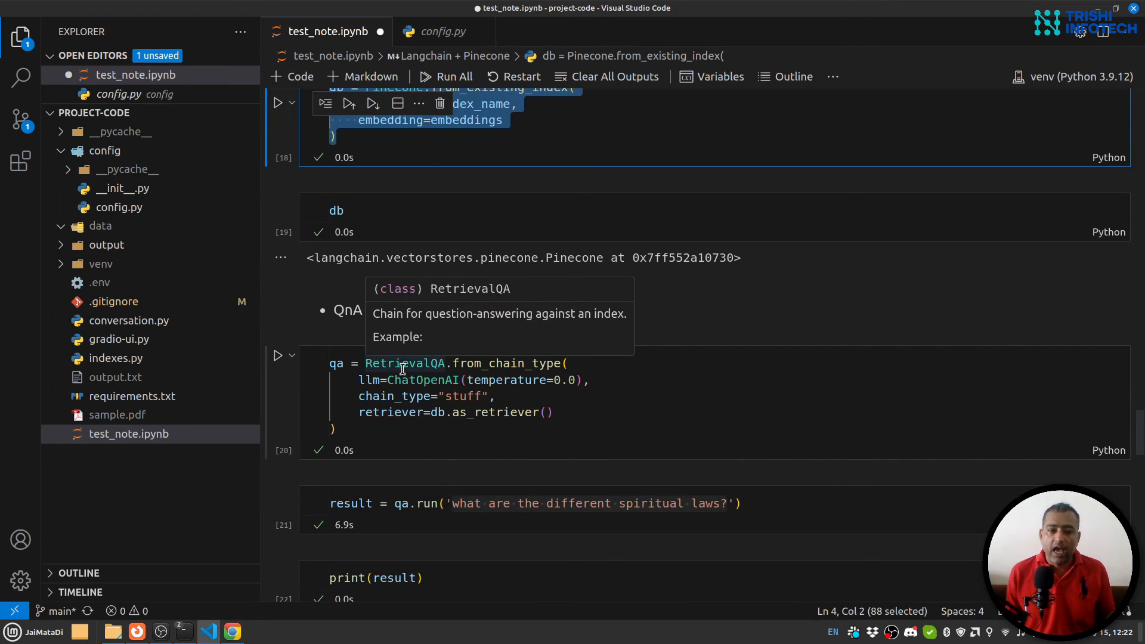
scroll("down", 3)
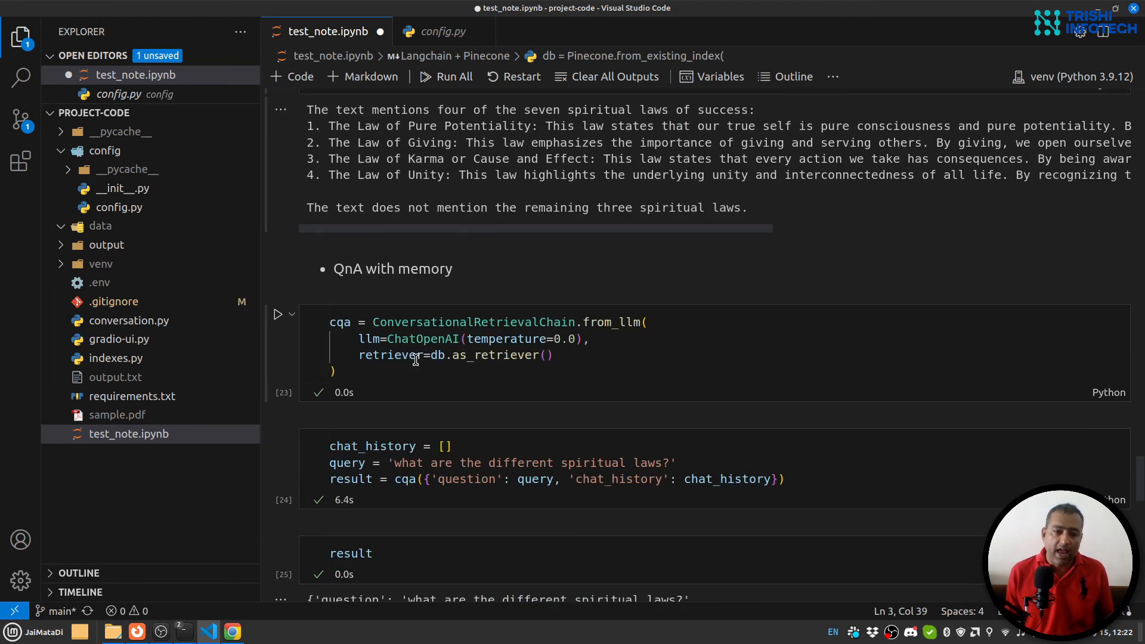
mouse_move(616, 413)
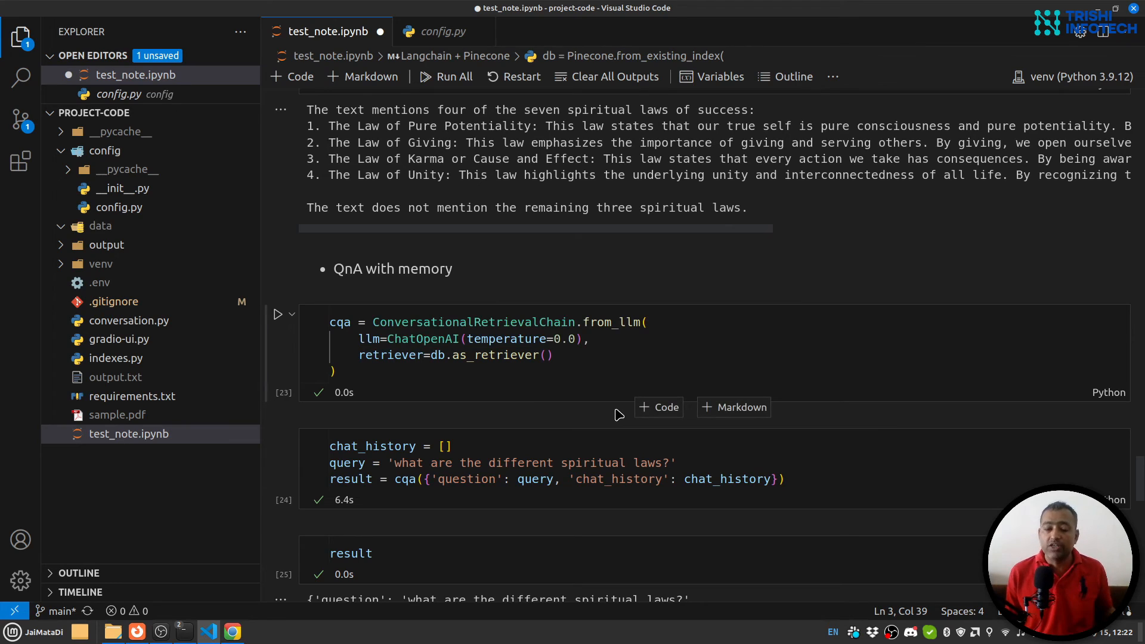